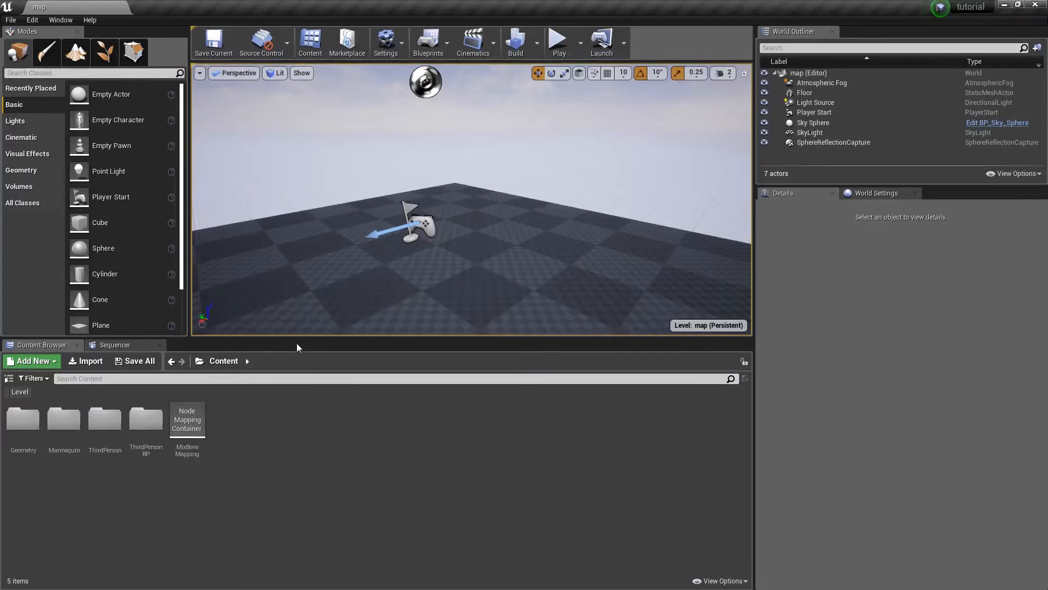
mouse_move(189, 419)
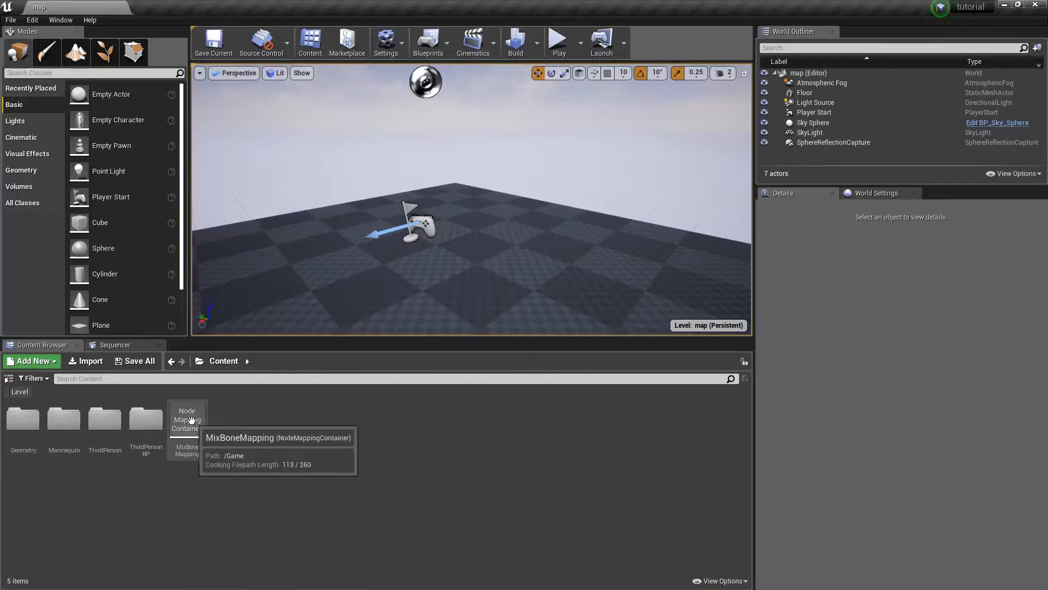
Glance at the MixBoneMapping asset, then browse to Content/Mannequin/Character/Mesh.
double_click(187, 428)
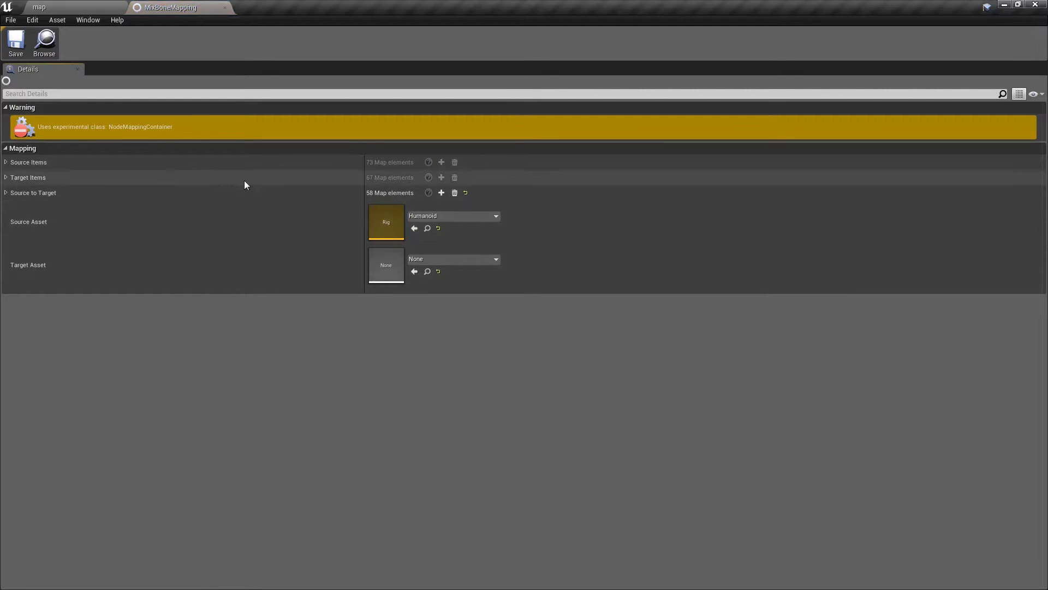
click(73, 8)
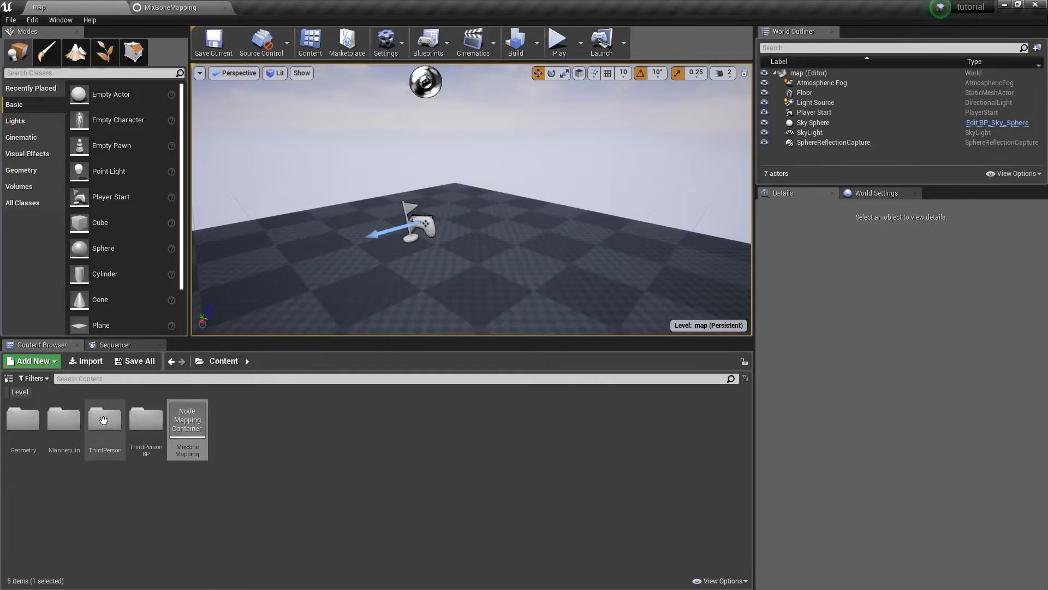
double_click(64, 418)
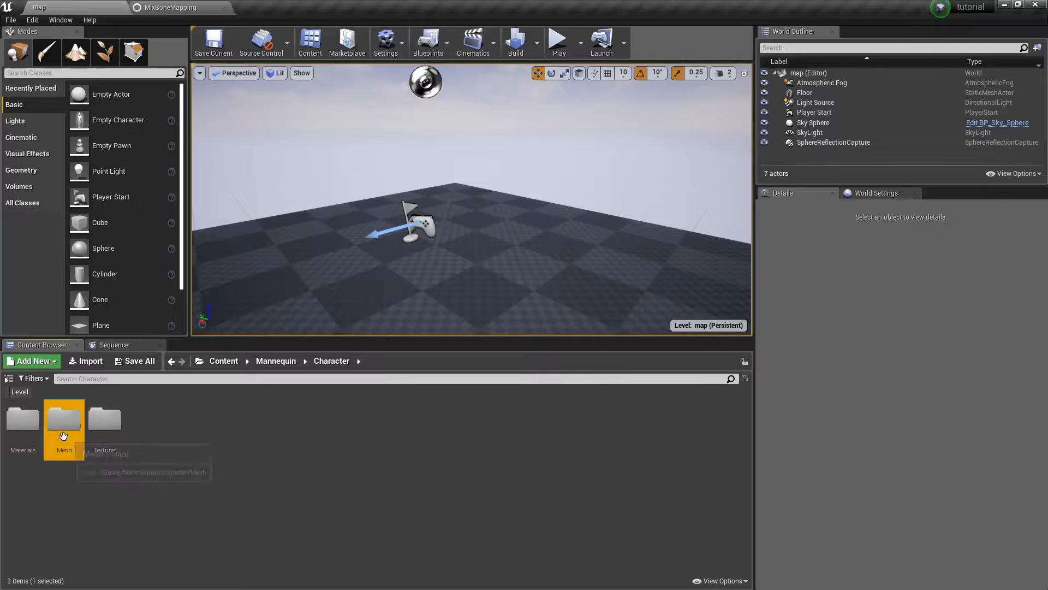
double_click(64, 421)
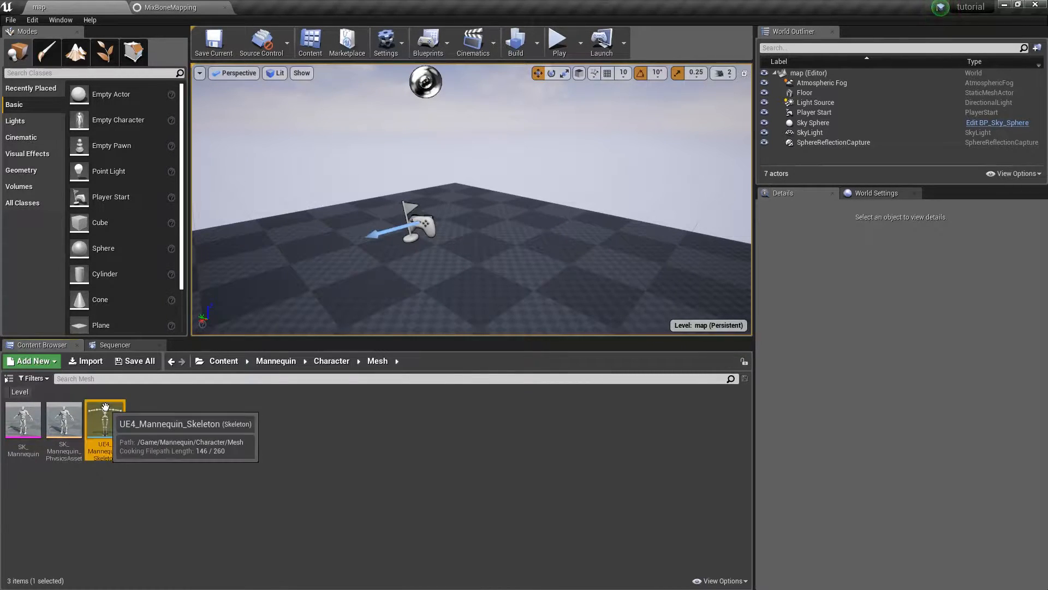
mouse_move(63, 434)
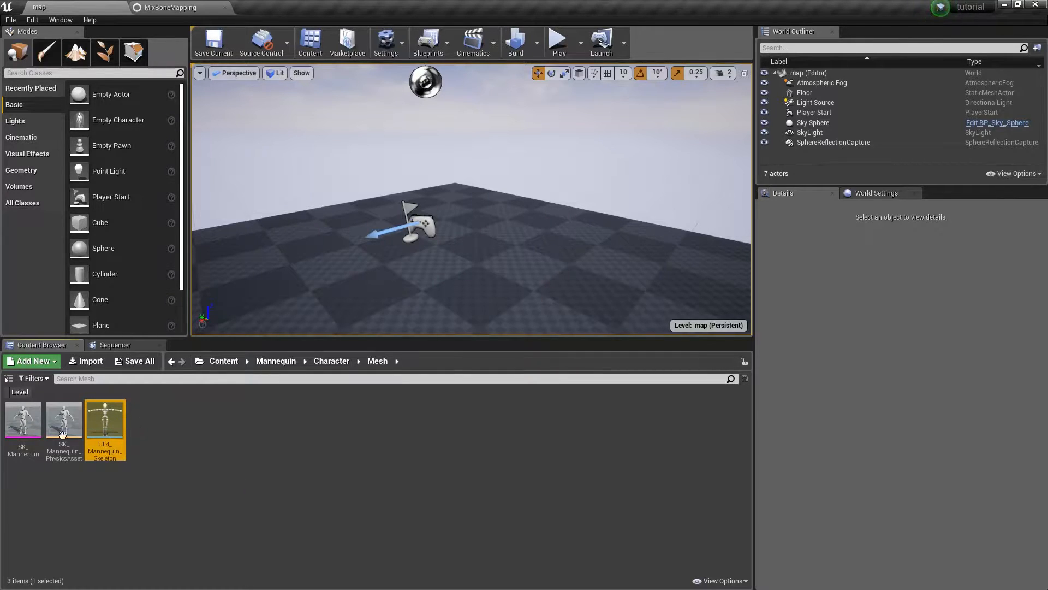
Briefly view the SK_Mannequin skeletal mesh and close its editor.
click(23, 427)
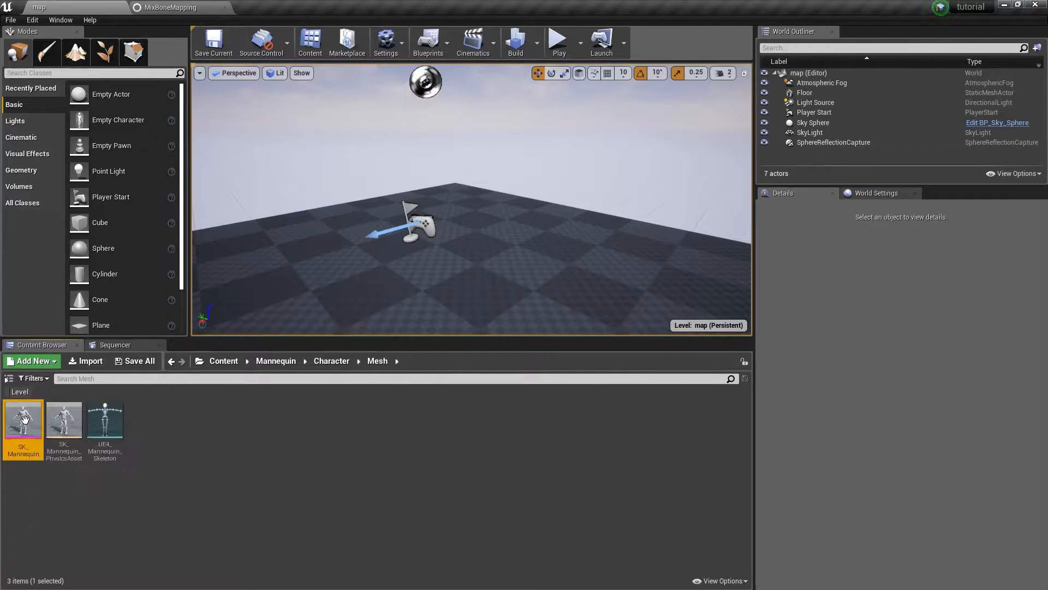
double_click(23, 420)
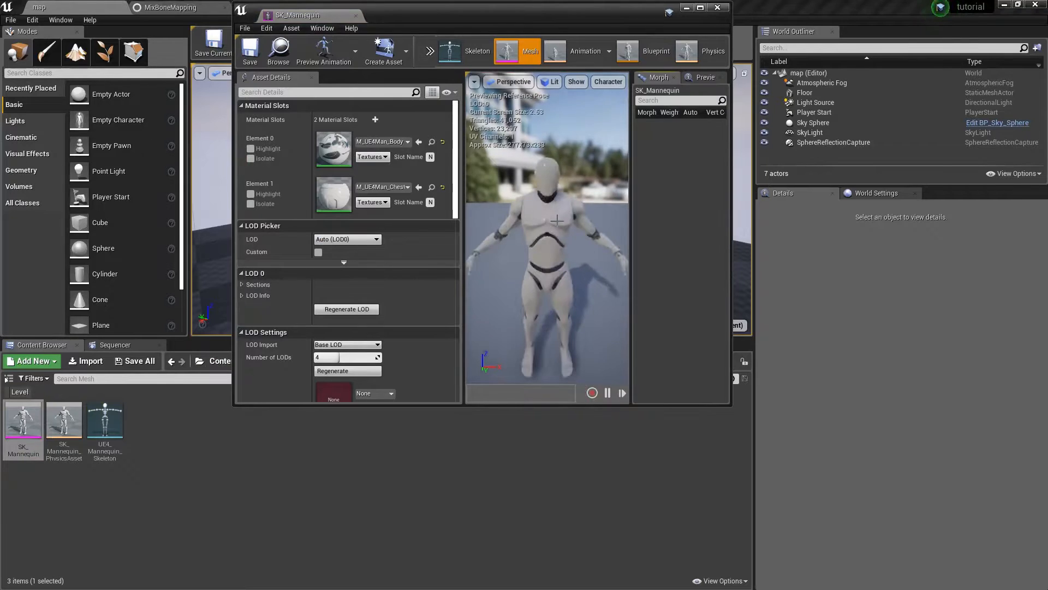
click(718, 7)
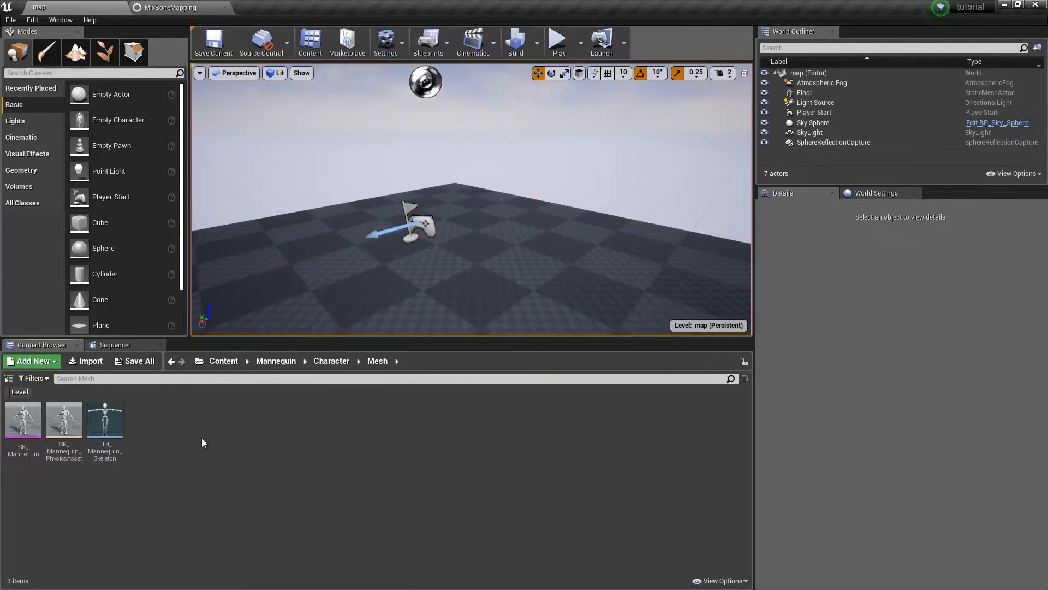
Reopen MixBoneMapping from Content and expand its Source to Target bone pairs.
click(223, 361)
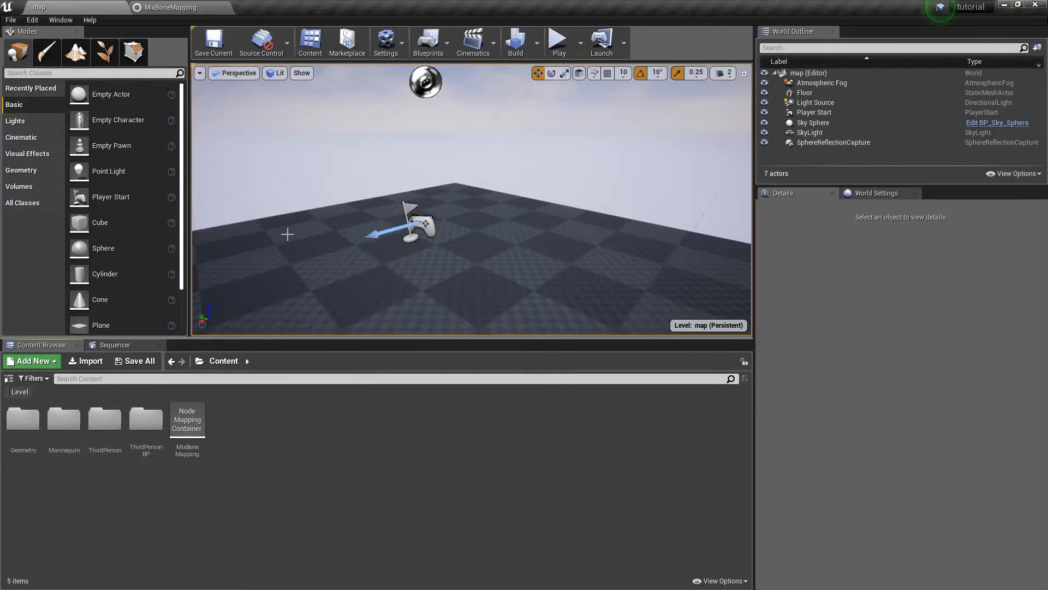
double_click(186, 419)
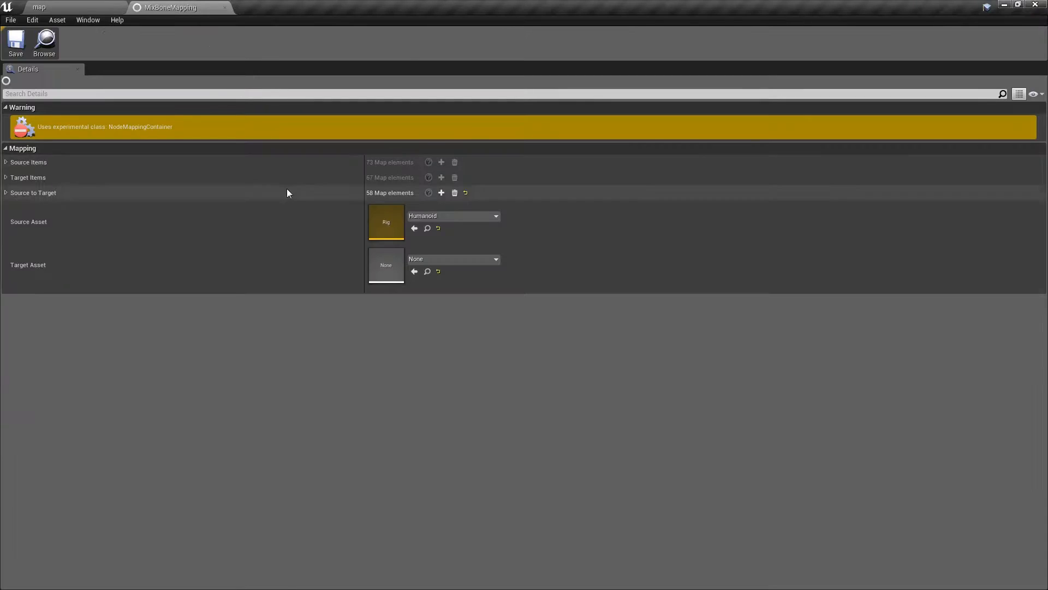
mouse_move(10, 192)
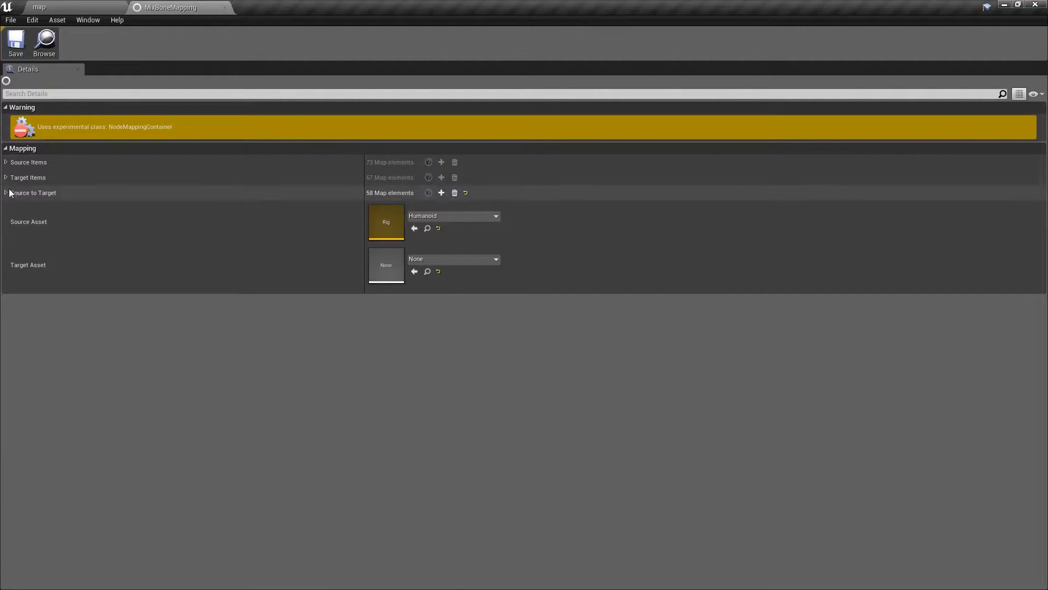
click(5, 192)
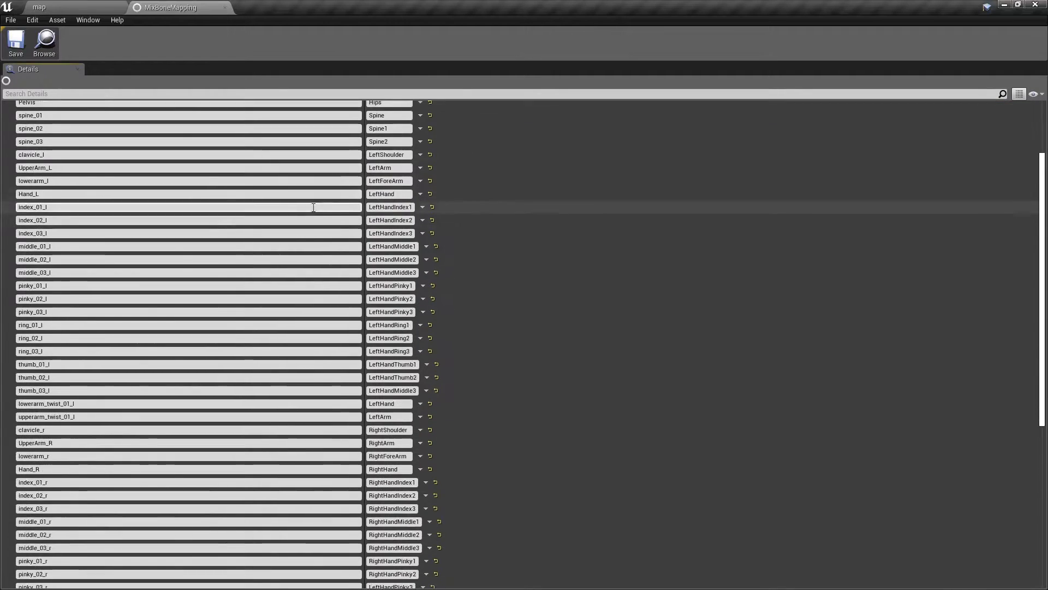
scroll(down, 3)
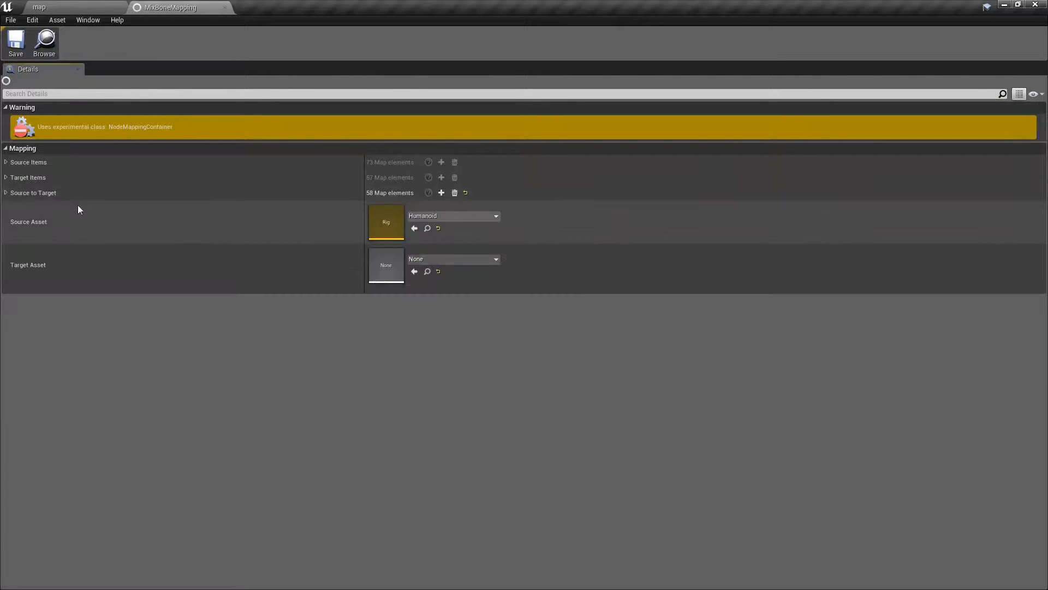
mouse_move(447, 218)
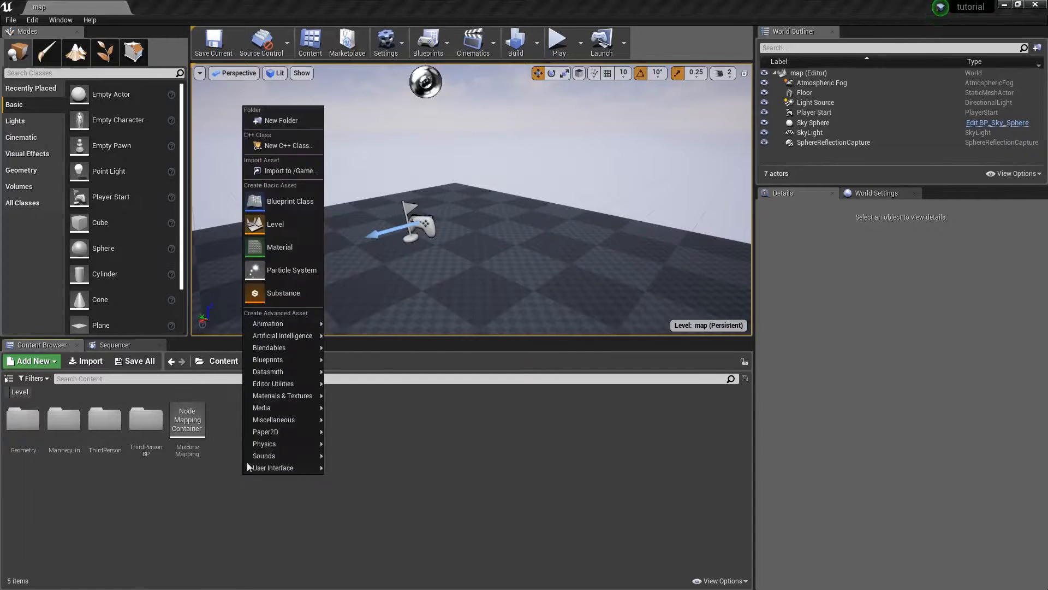
Create a Content folder named Mixamo.
click(281, 120)
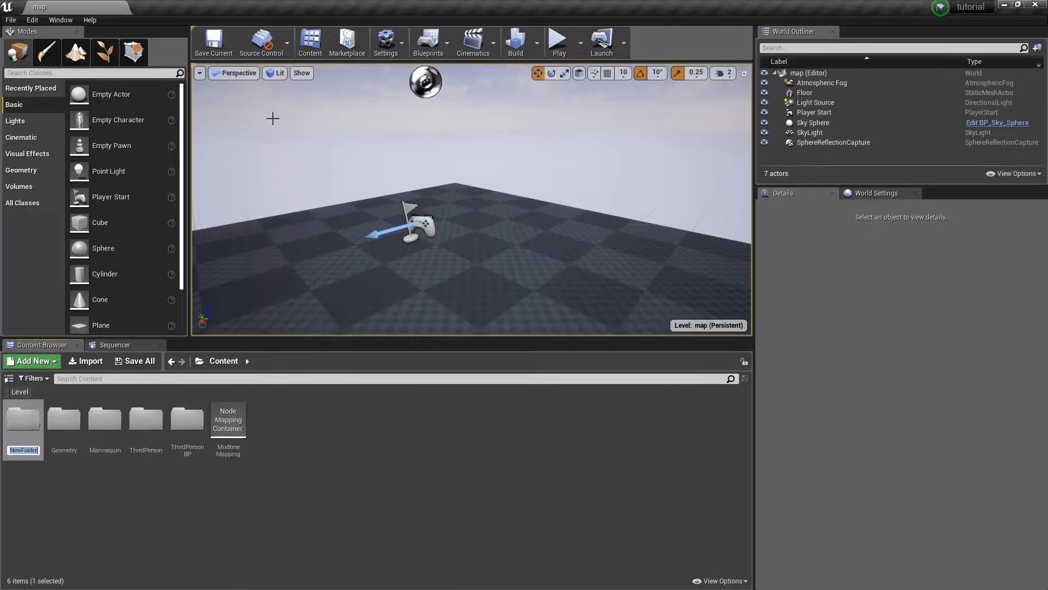
text(Mixamo)
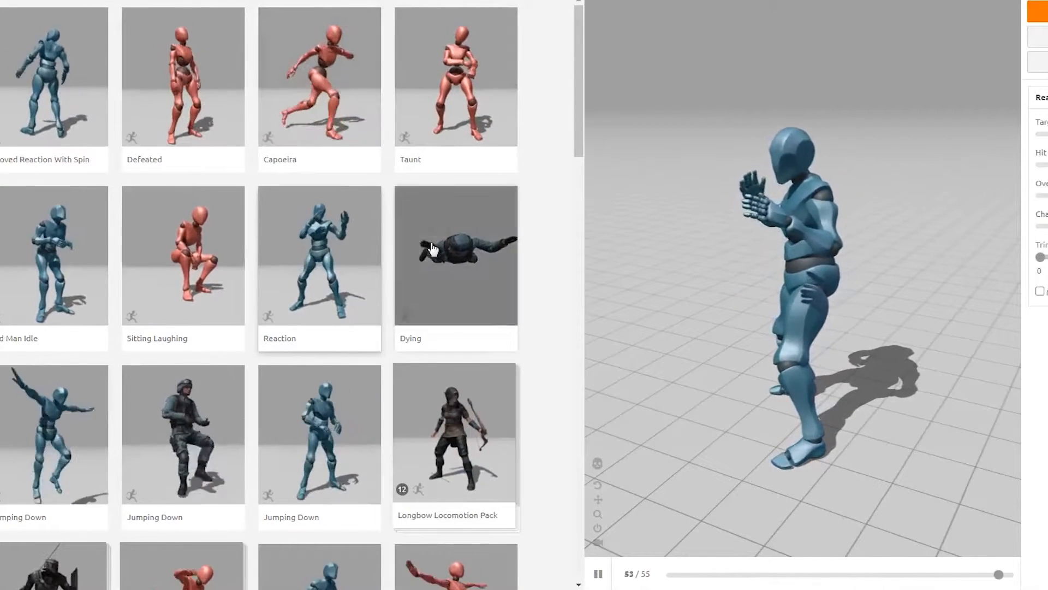
Download Mixamo's Dying animation as FBX with skin at 30 fps.
click(456, 254)
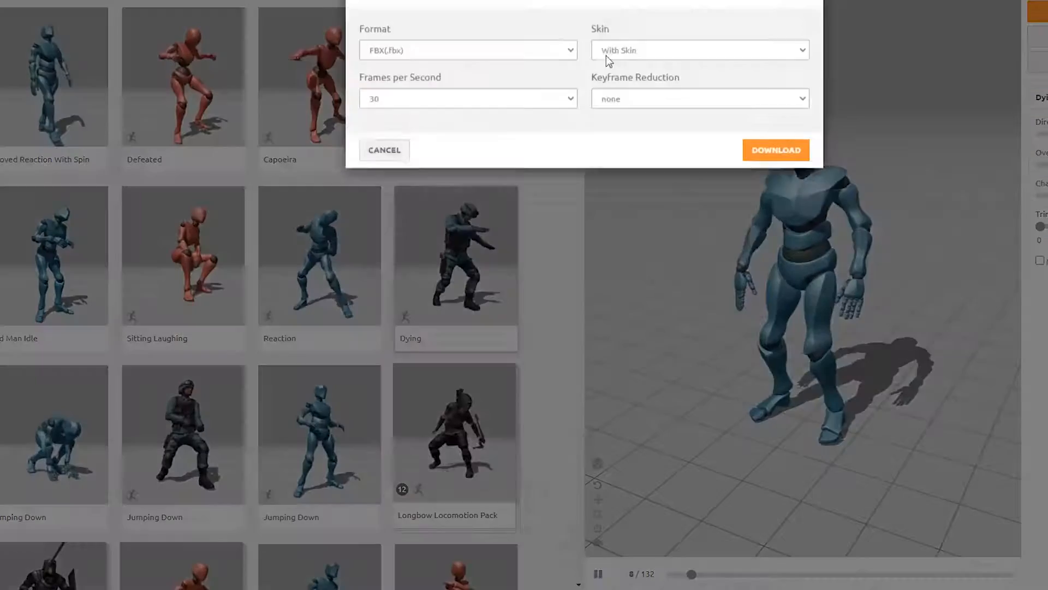
click(775, 150)
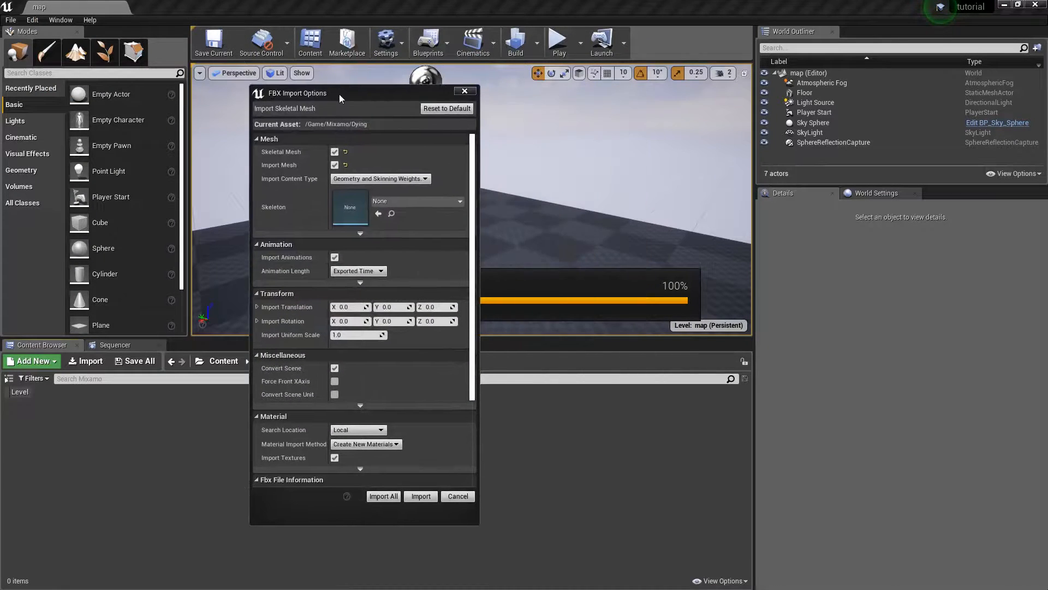
mouse_move(349, 208)
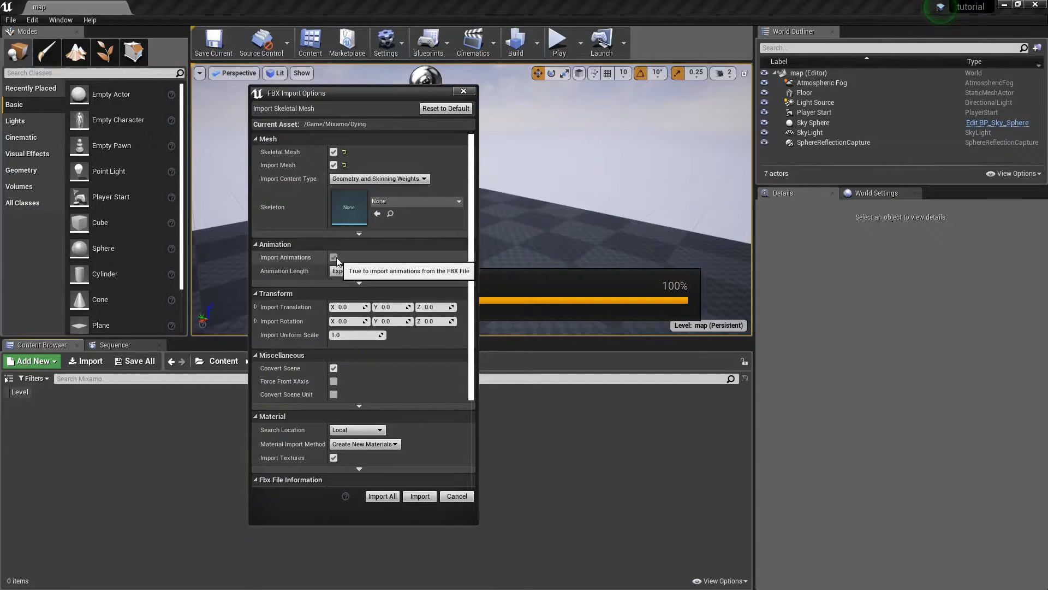
Import the Dying FBX with Skeleton left as None via Import All, then save all new assets.
click(458, 200)
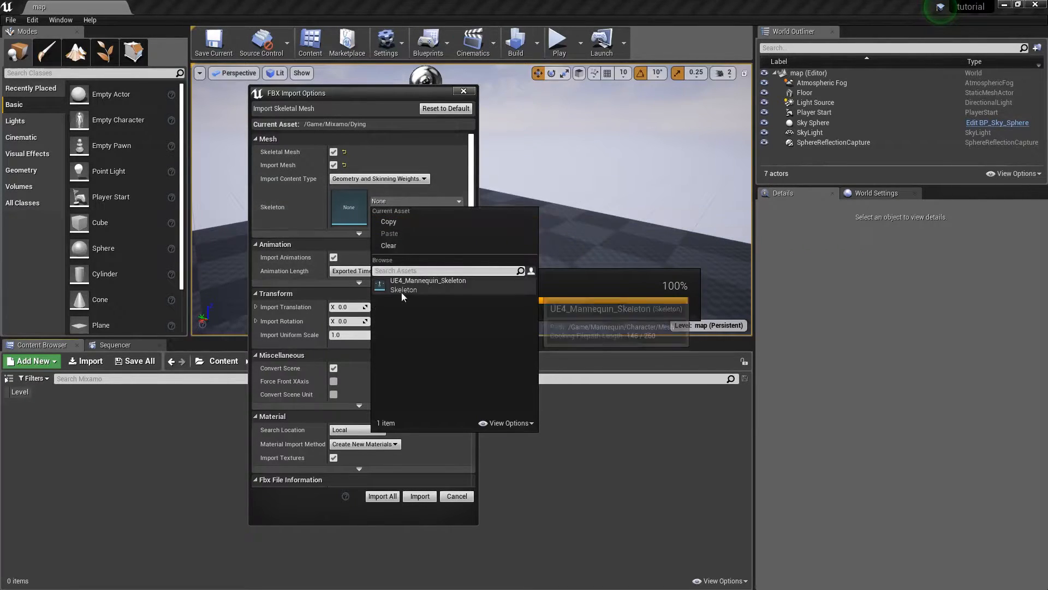
mouse_move(426, 290)
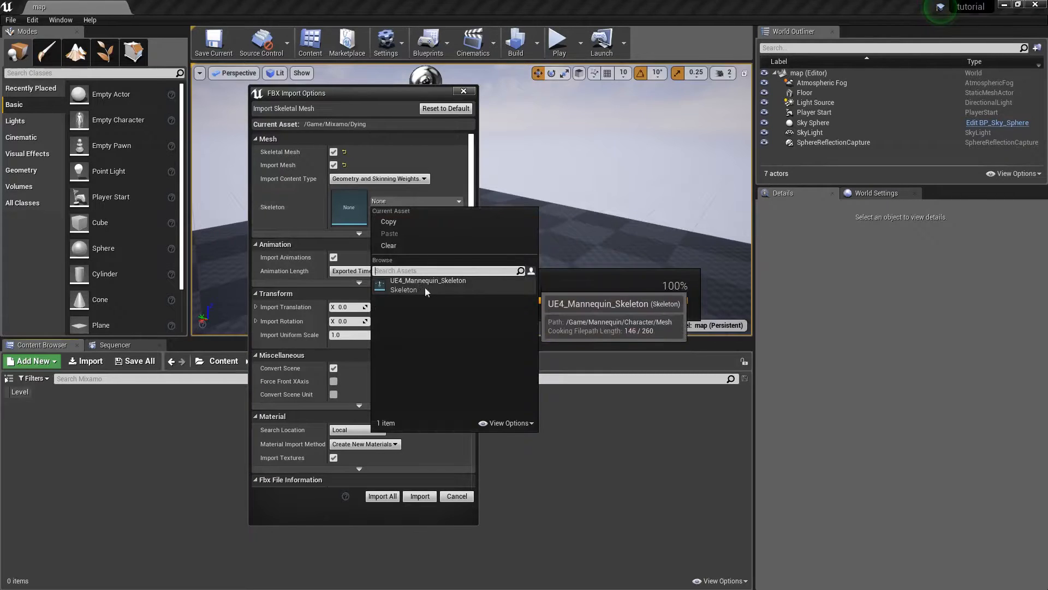
mouse_move(459, 301)
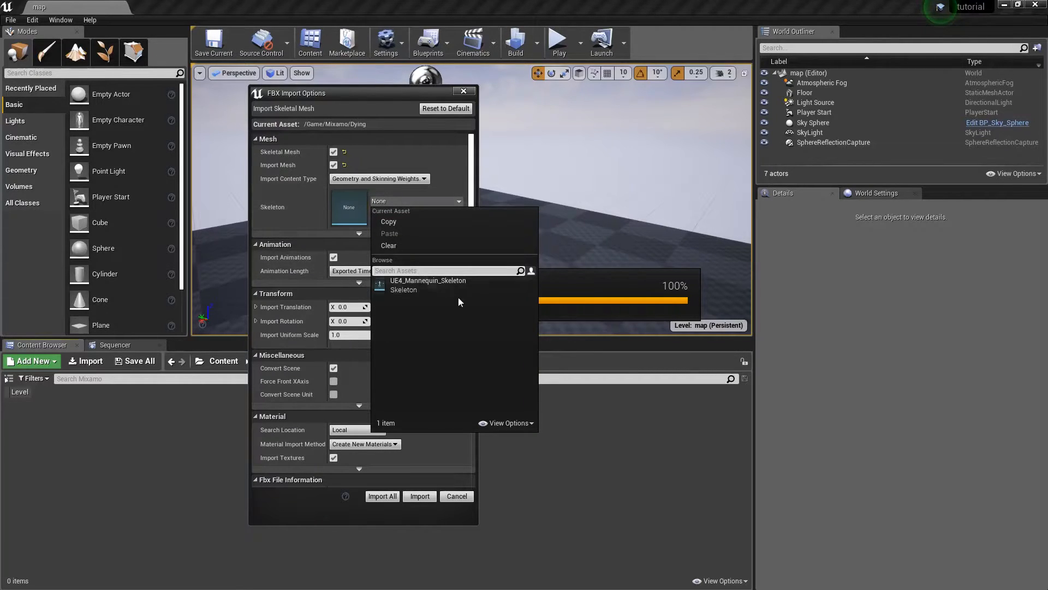
mouse_move(418, 289)
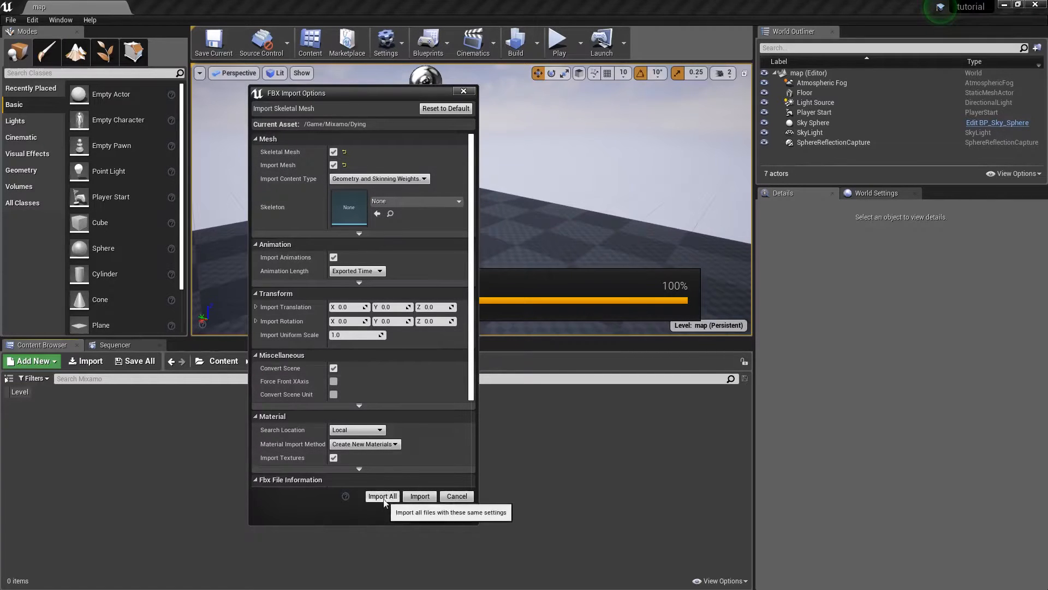
click(382, 495)
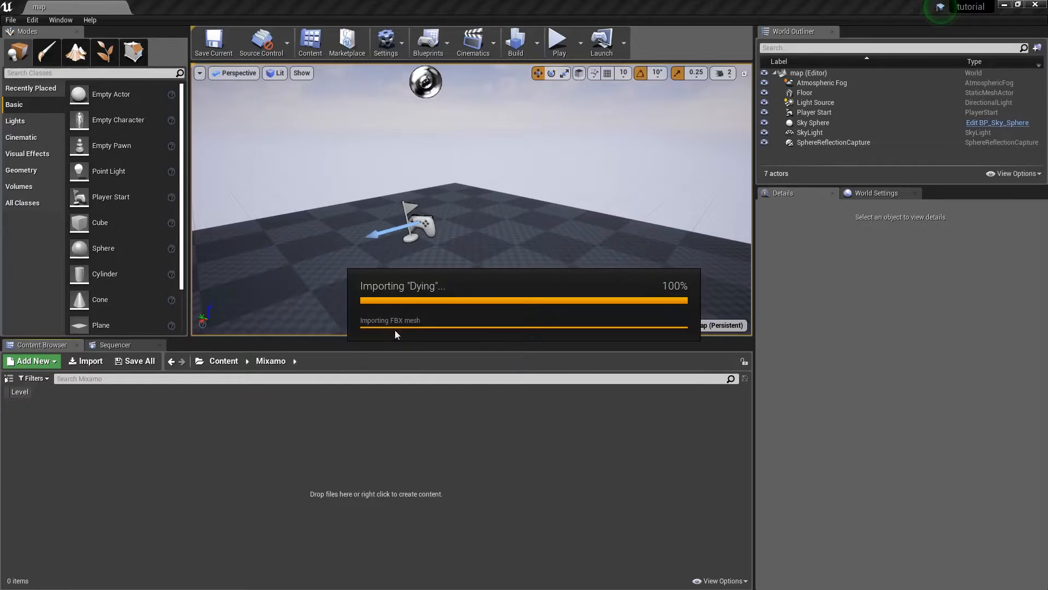
mouse_move(329, 313)
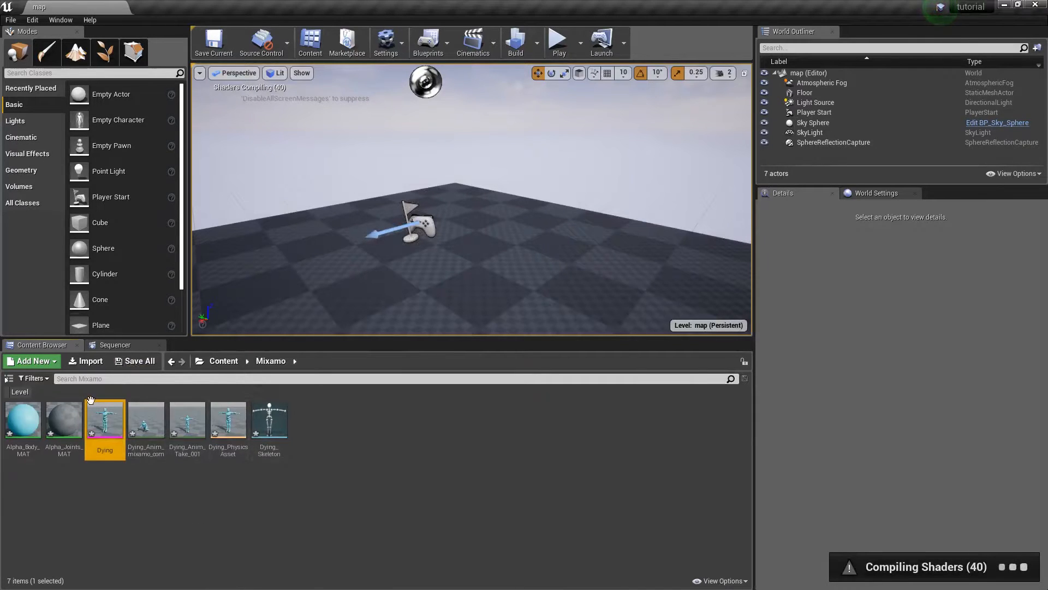
click(136, 362)
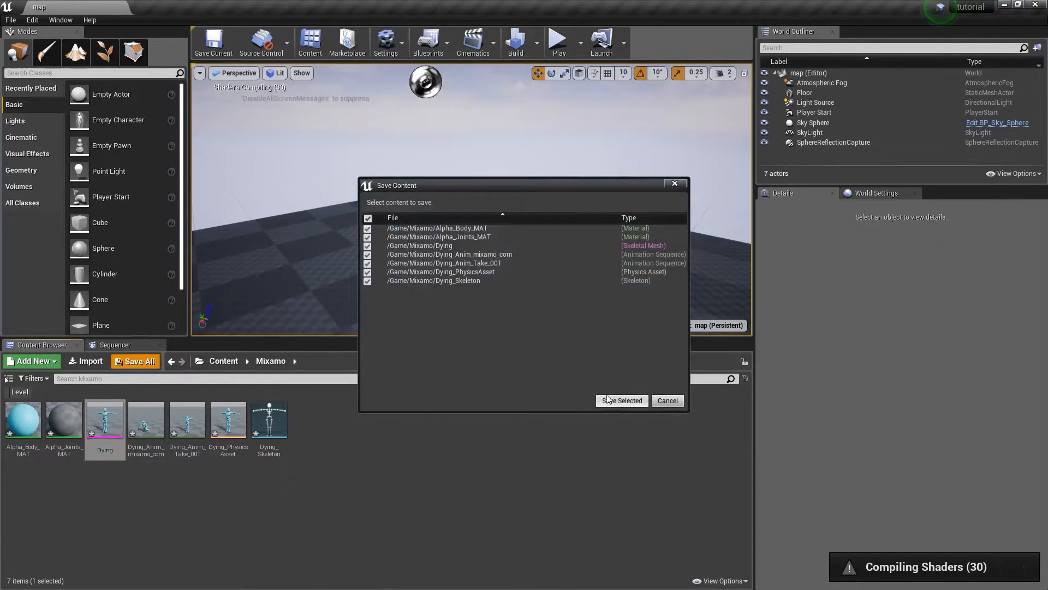
click(620, 400)
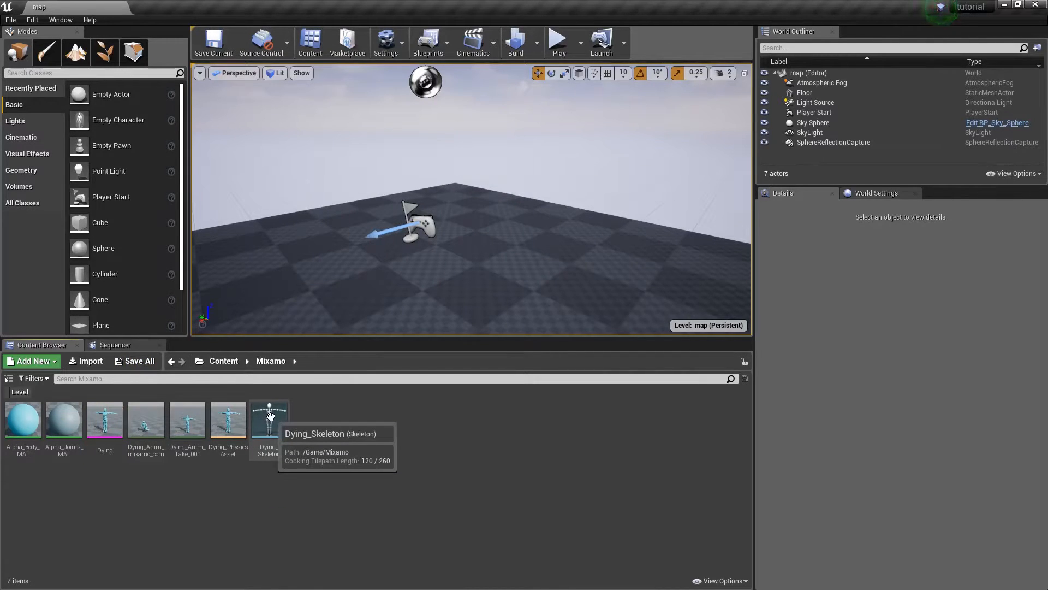
Assign the Humanoid rig to the UE4 mannequin skeleton in Retarget Manager.
double_click(269, 419)
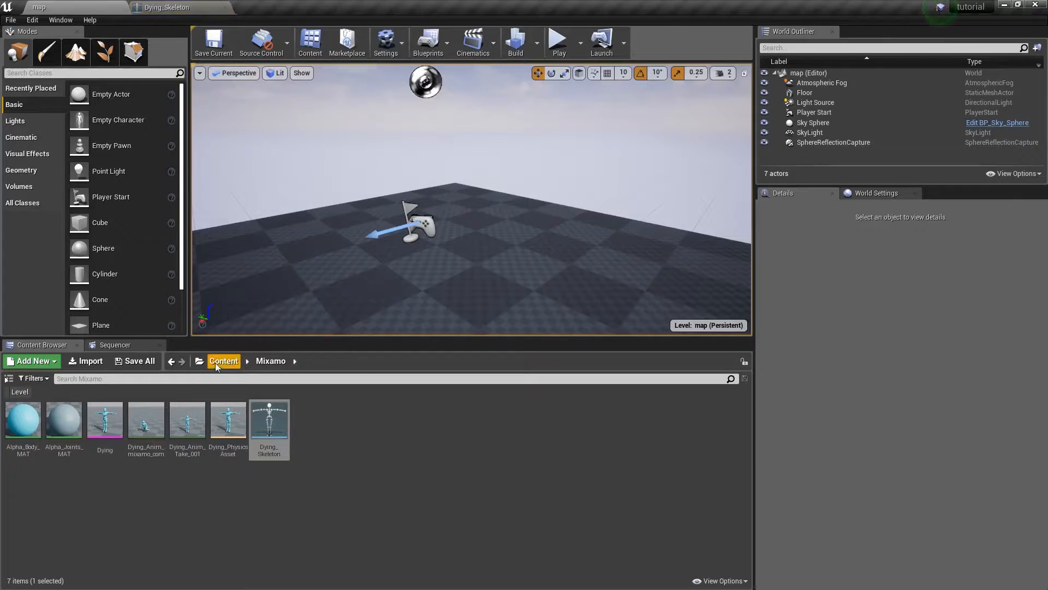
click(224, 362)
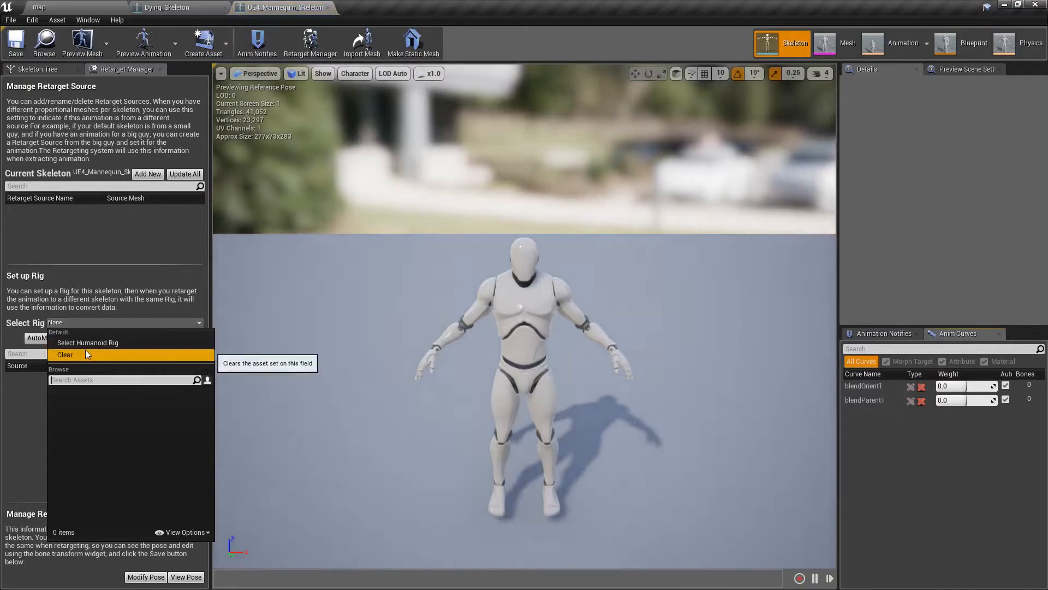
mouse_move(87, 341)
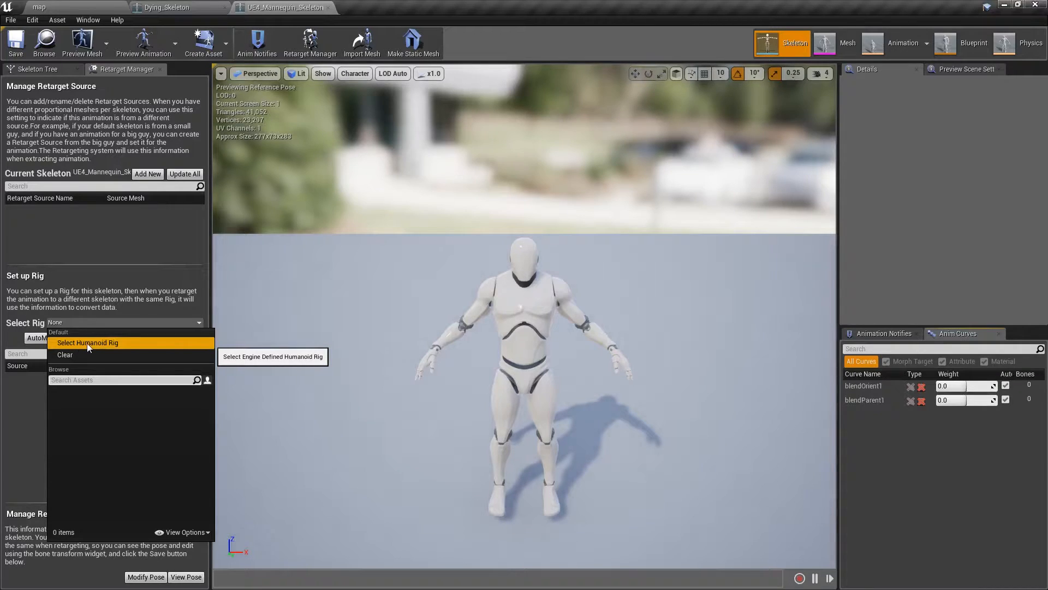
click(87, 342)
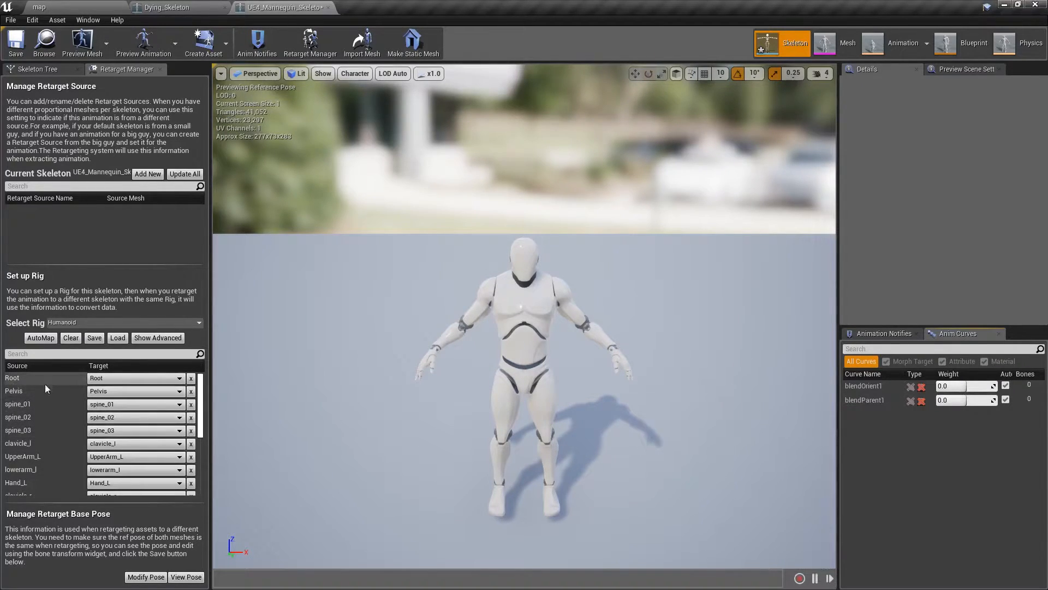
mouse_move(129, 365)
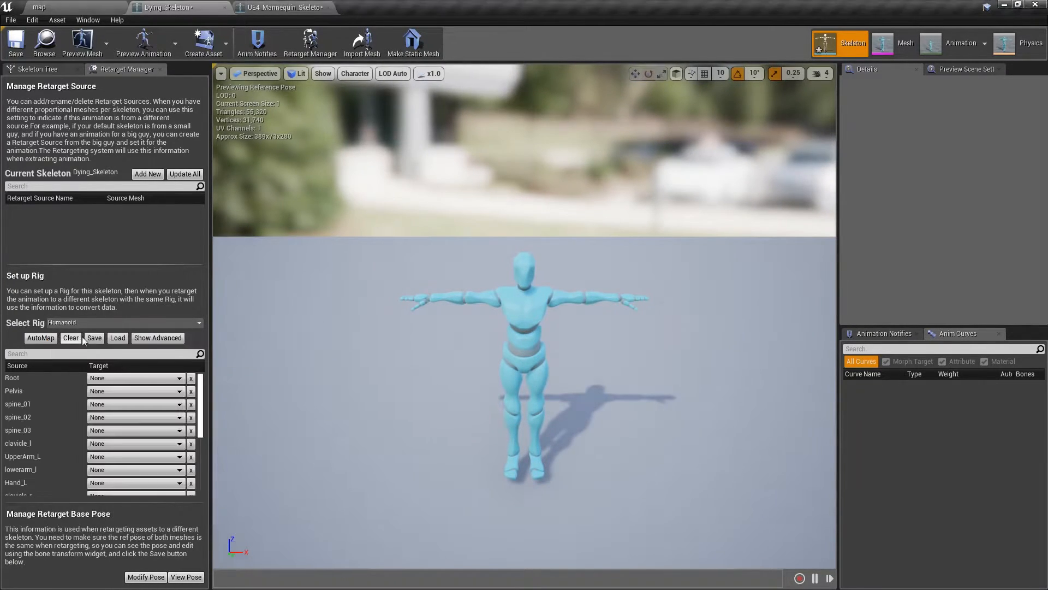
Clear Dying_Skeleton's bone mapping and load the saved MixBoneMapping for its Humanoid rig.
click(69, 338)
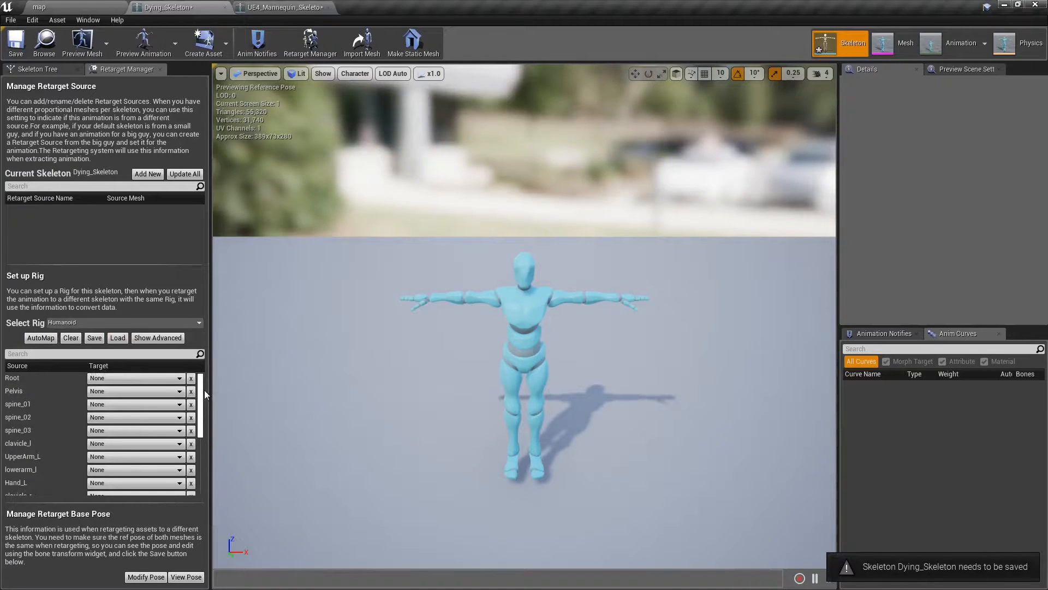
scroll(down, 3)
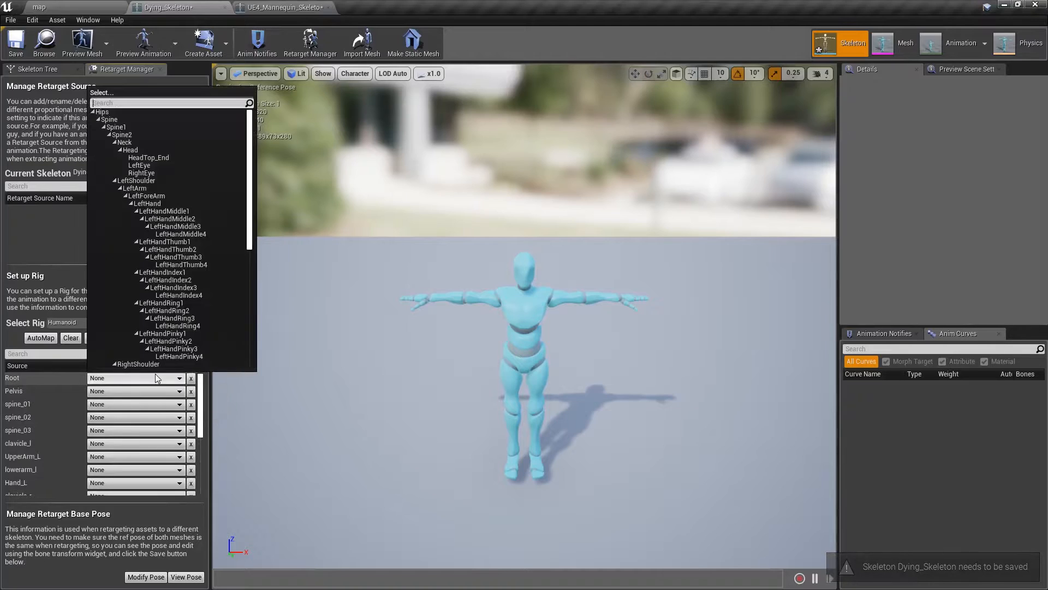
scroll(down, 3)
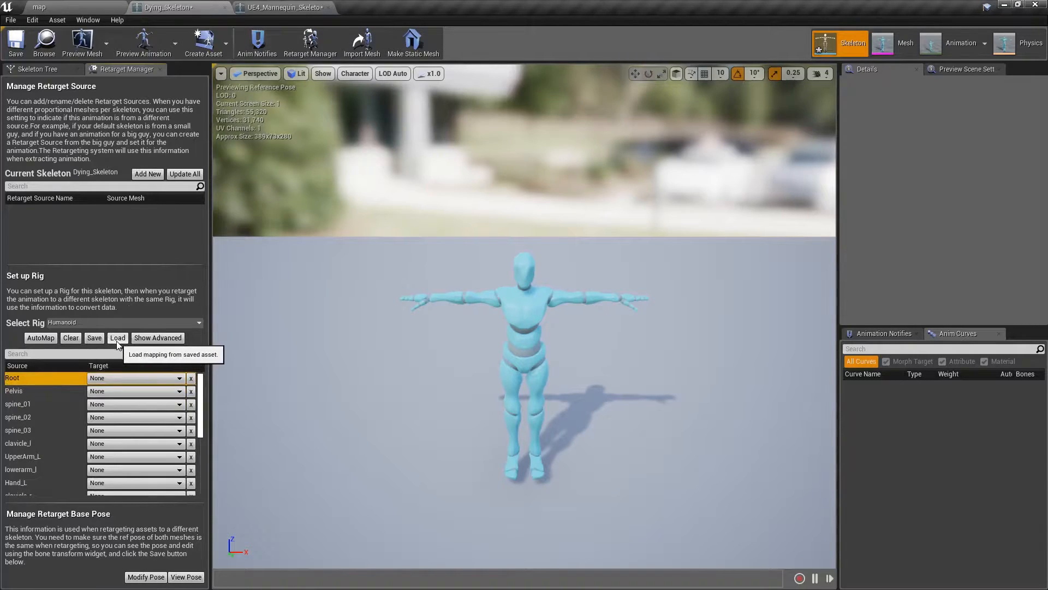
click(118, 337)
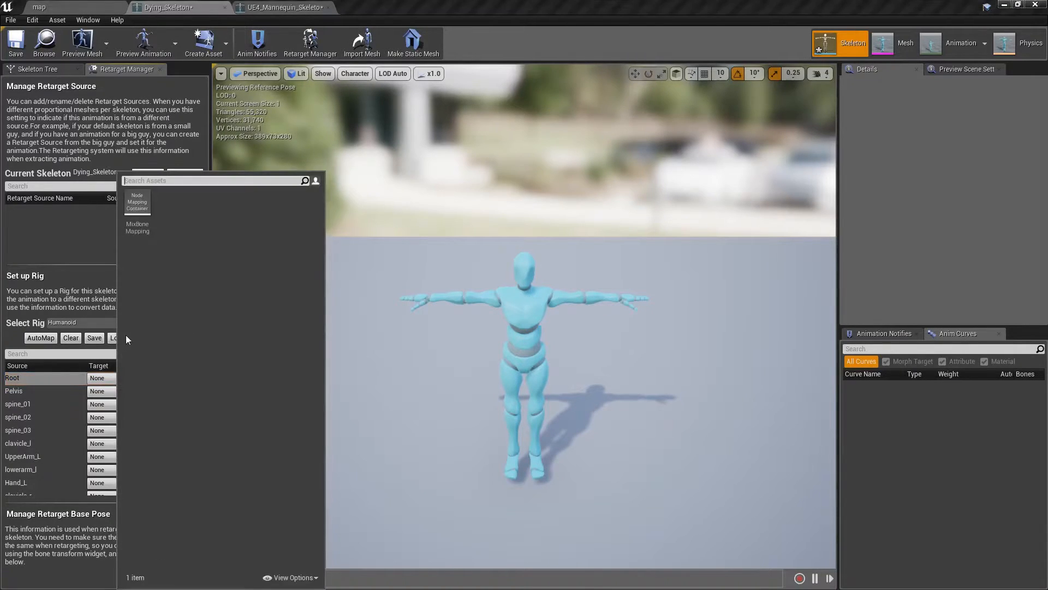
mouse_move(138, 202)
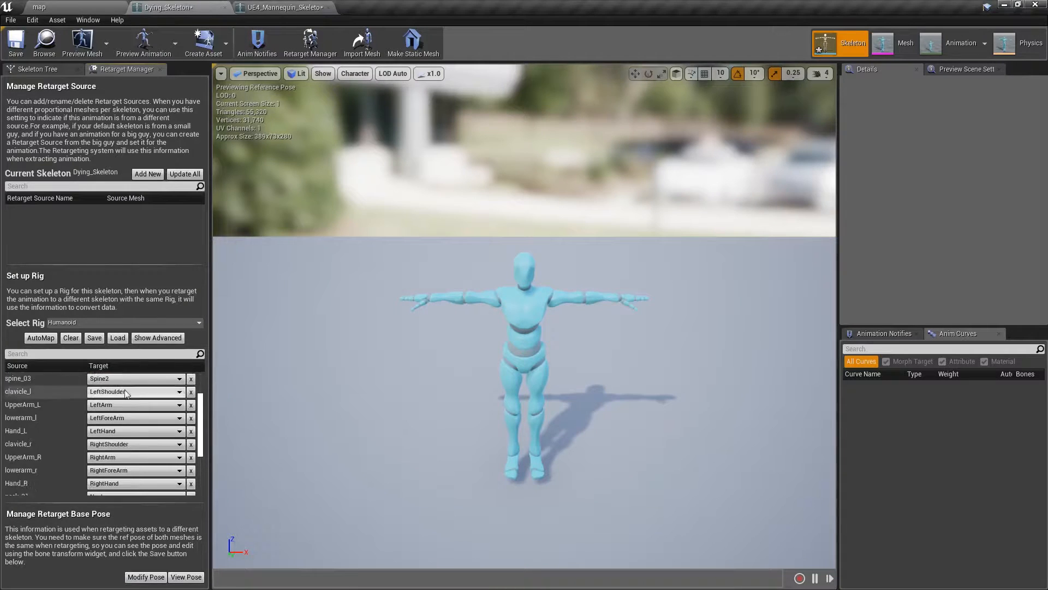
scroll(down, 3)
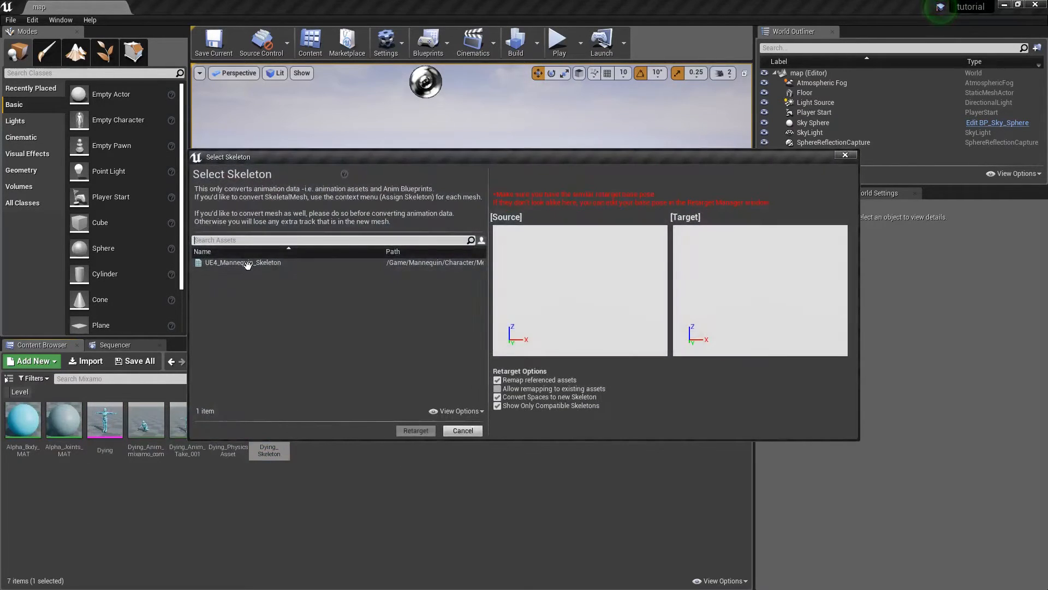
Retarget the Dying animation to UE4_Mannequin_Skeleton in the Select Skeleton dialog.
click(243, 262)
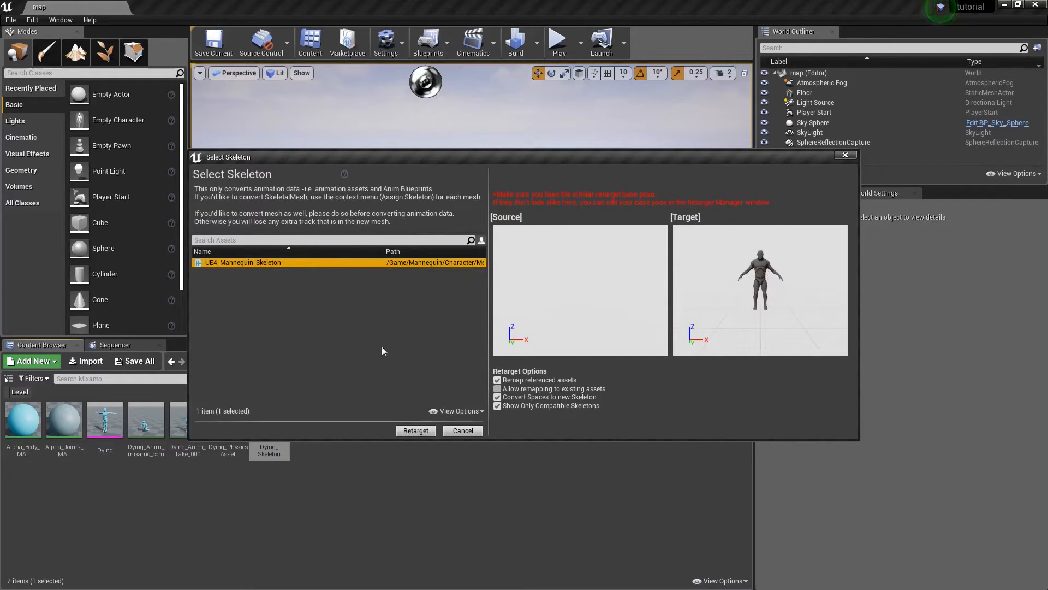
mouse_move(747, 320)
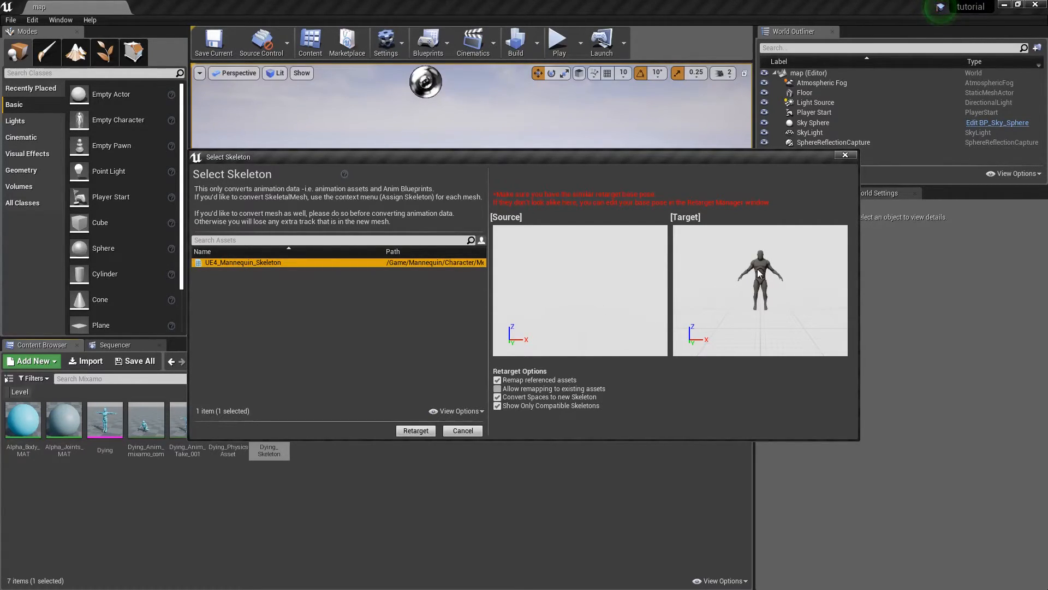
mouse_move(796, 281)
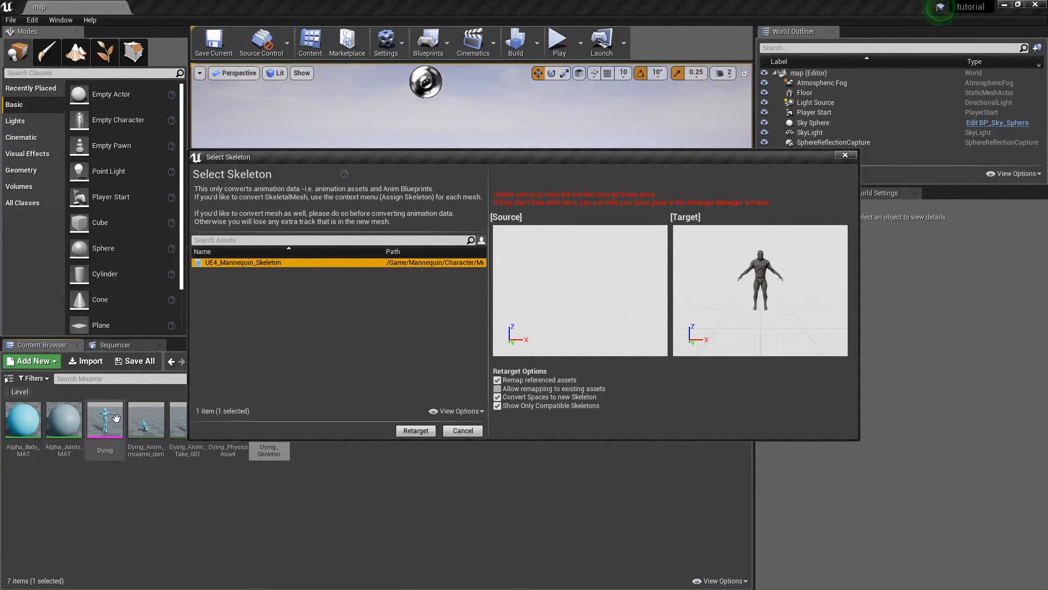
mouse_move(401, 358)
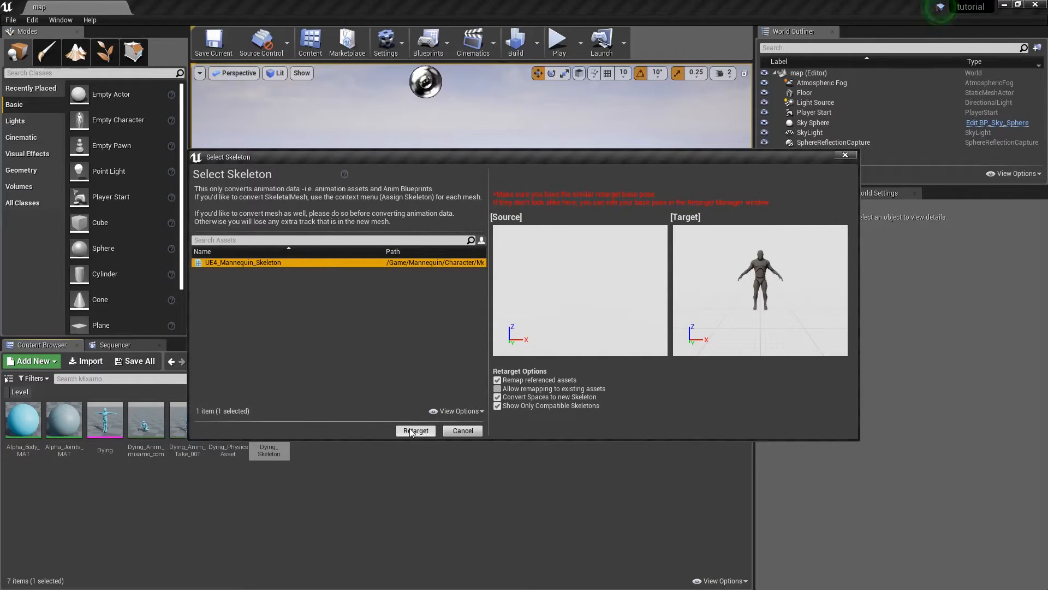
click(414, 431)
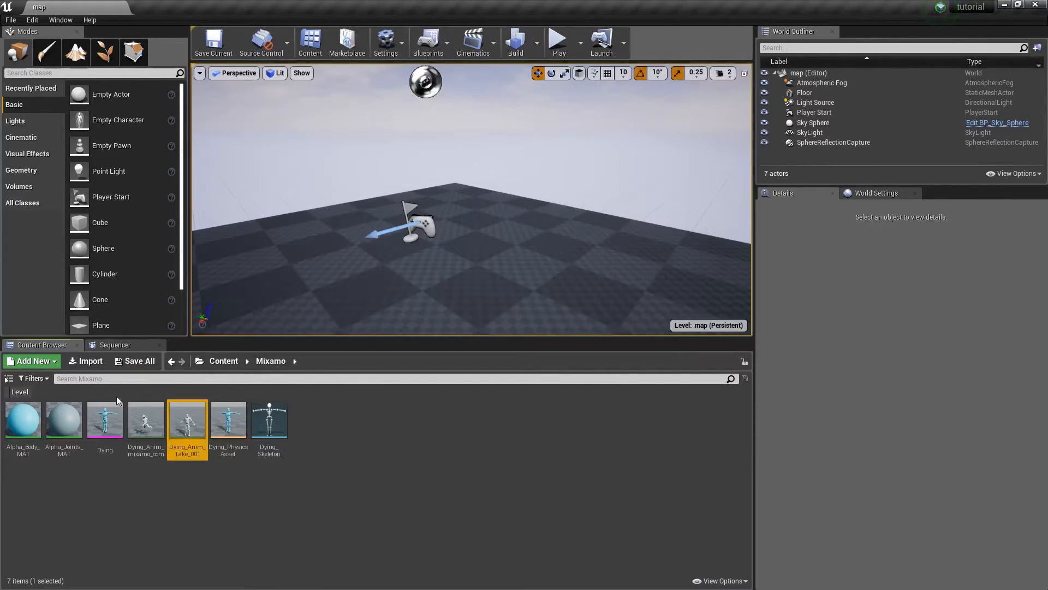
Preview the retargeted Dying animation and Dying_Anim_Take_001.
double_click(145, 419)
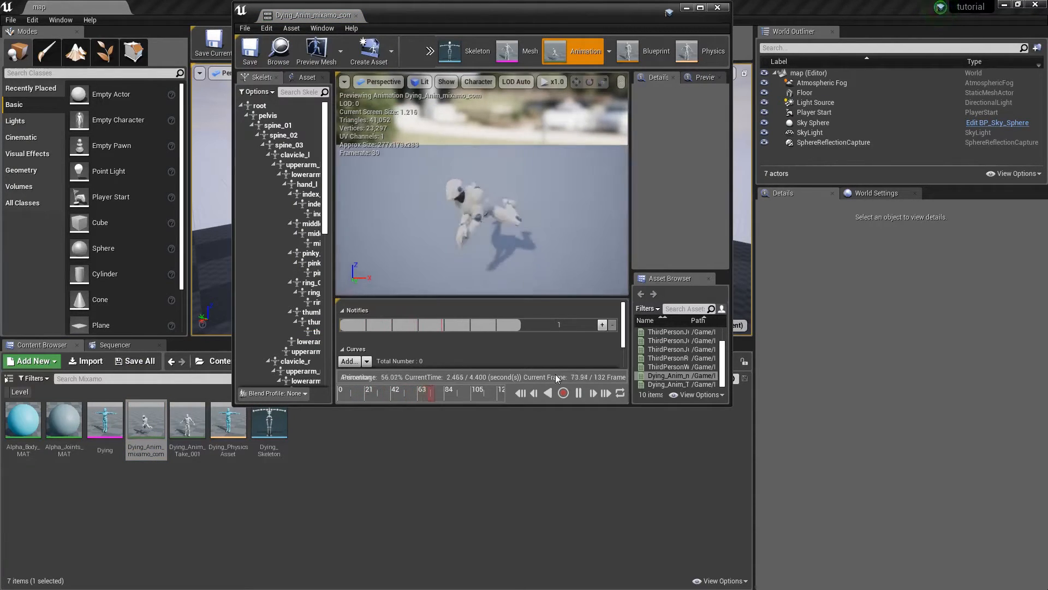
click(579, 393)
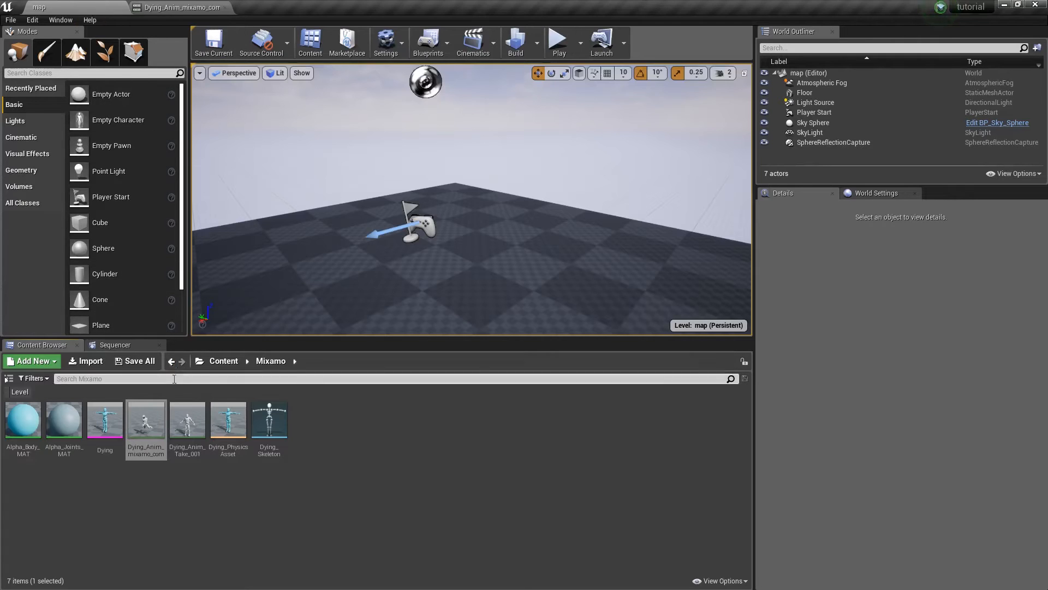
double_click(187, 418)
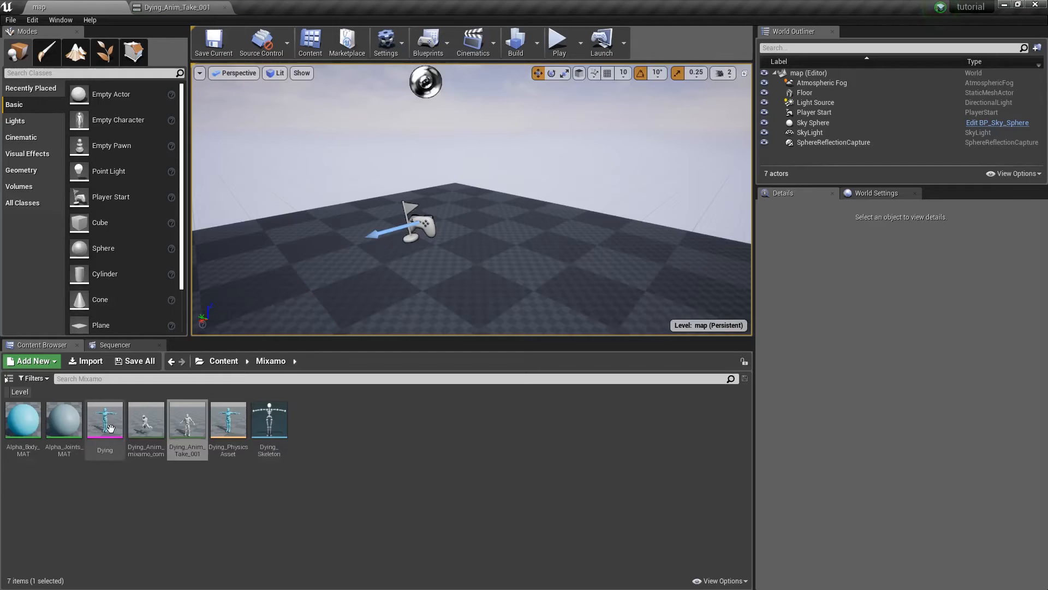
Check the Dying skeletal mesh, then reopen Dying_Anim_mixamo_com on the mannequin.
double_click(104, 418)
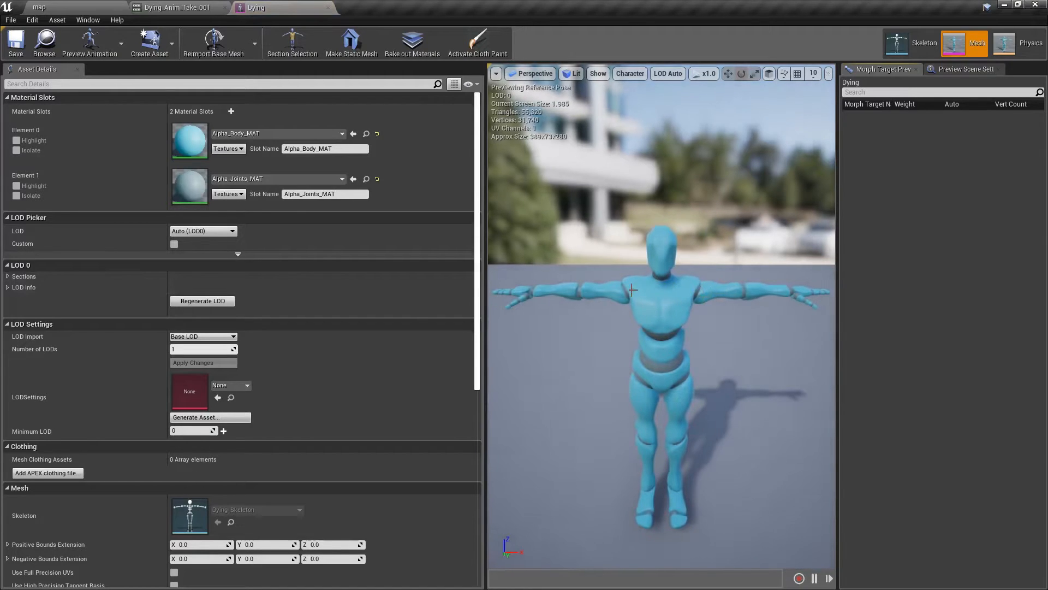
click(902, 42)
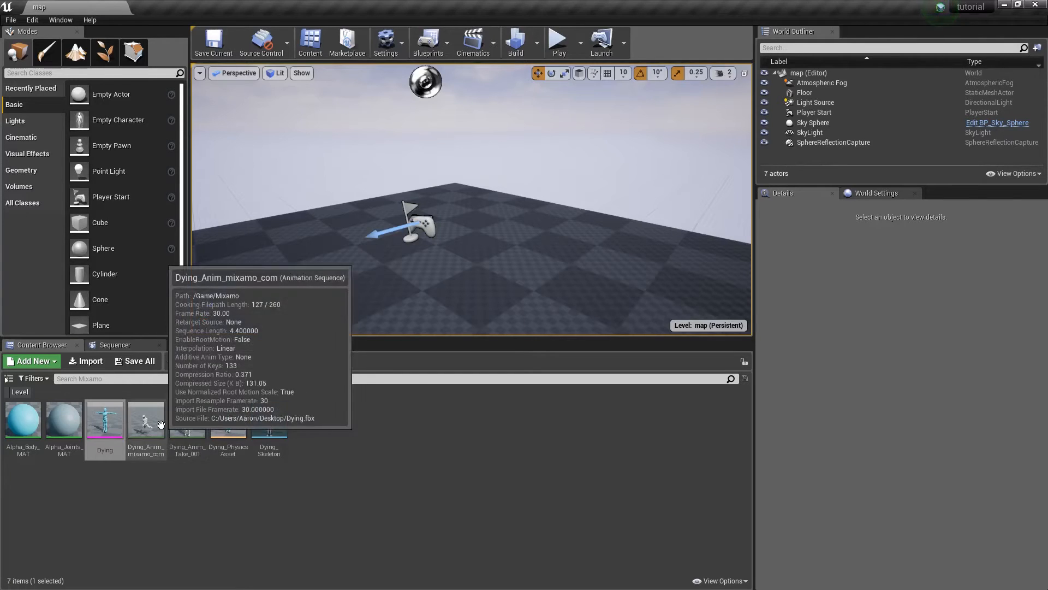
double_click(145, 415)
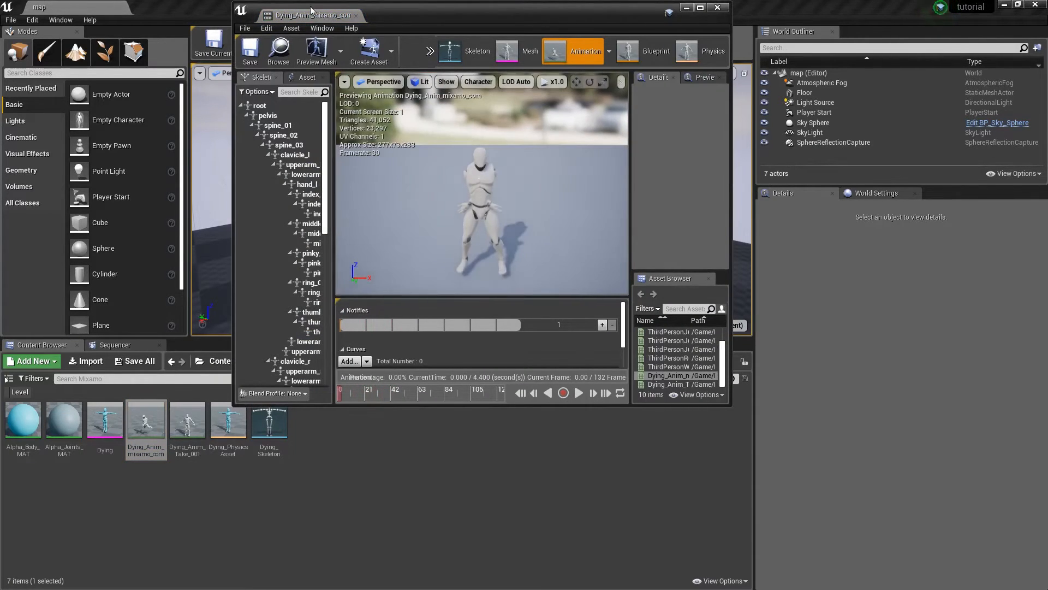
Maximize the editor, show retargeting options and set the root bone's Translation Retarget mode.
click(700, 7)
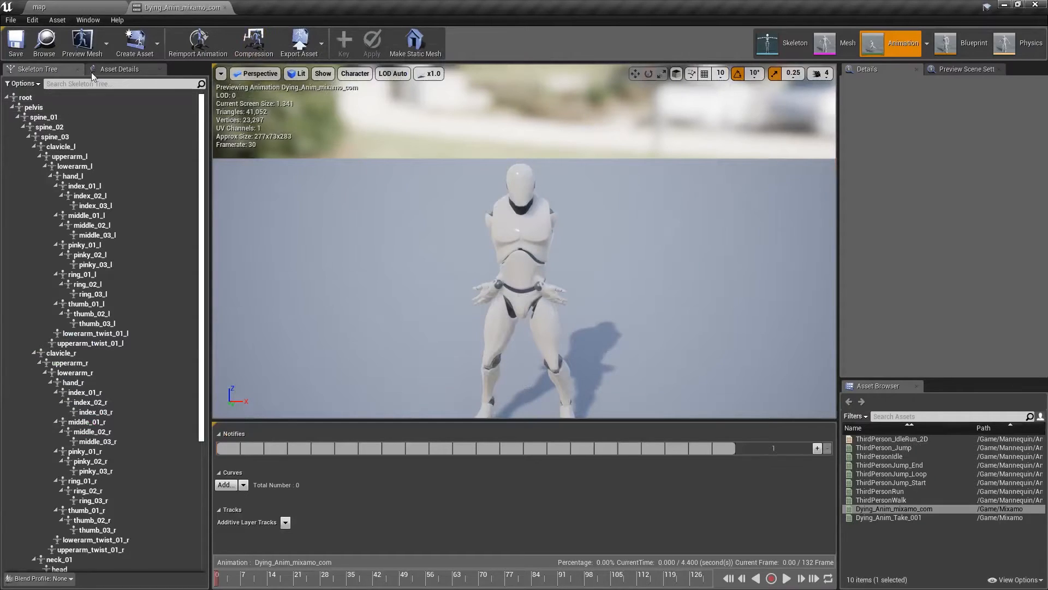
click(23, 83)
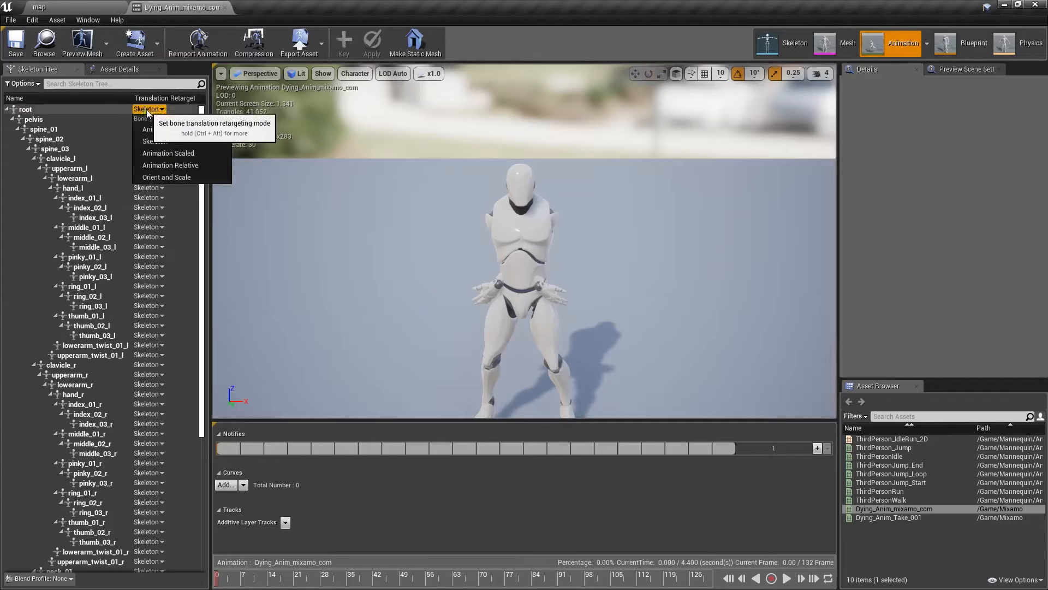
click(156, 141)
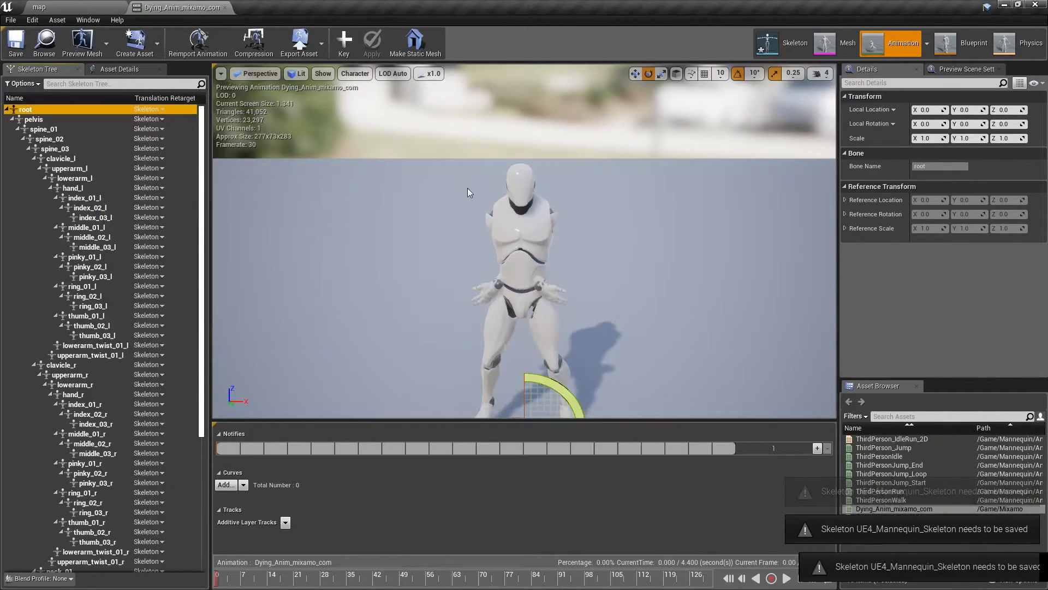
With 45° rotation snap, lower upperarm_l and upperarm_r to fix the mannequin pose.
click(70, 168)
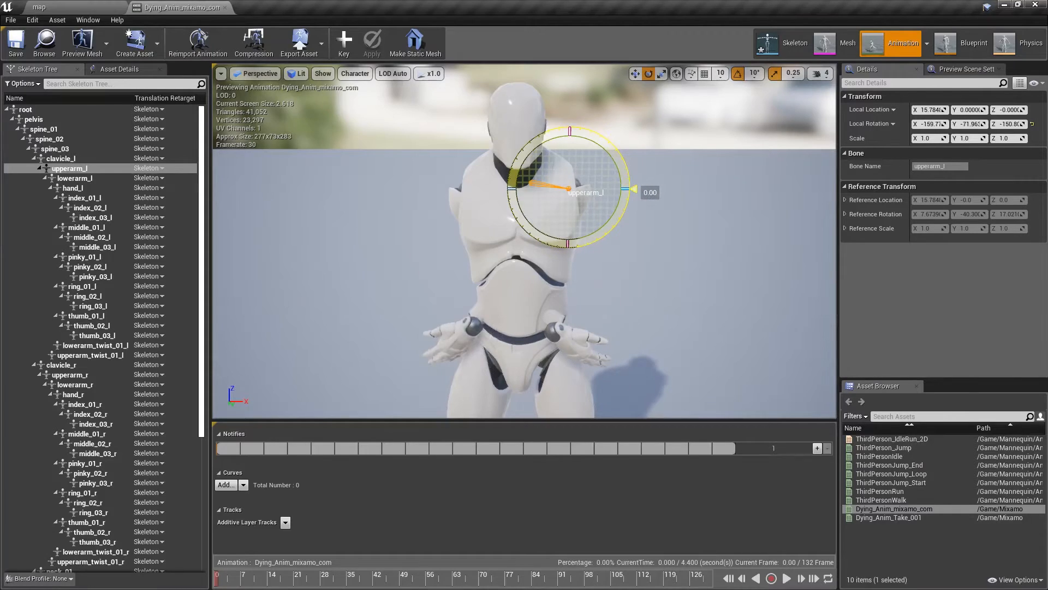
click(753, 73)
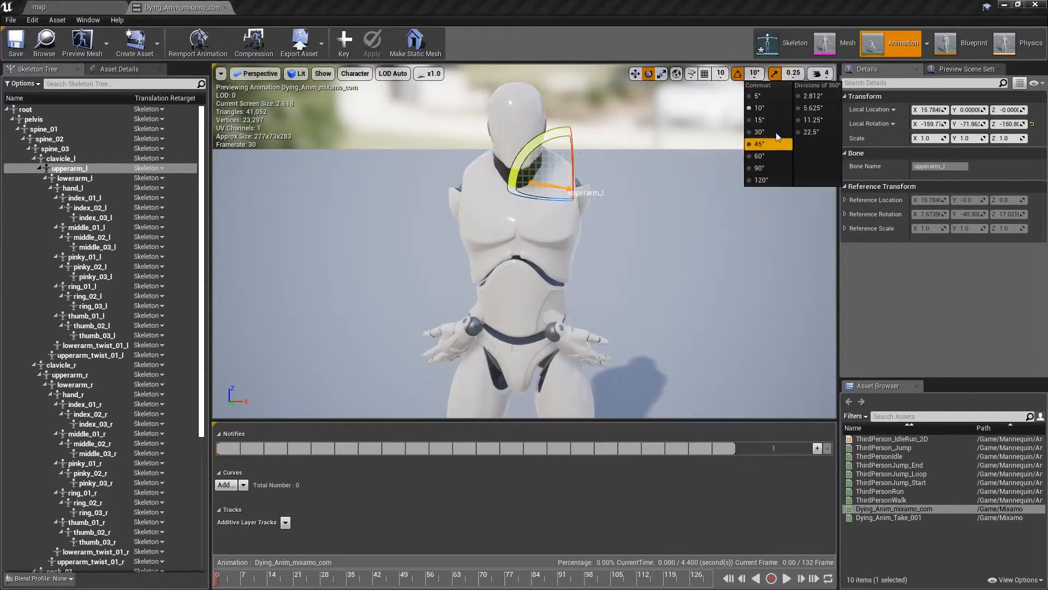
click(760, 120)
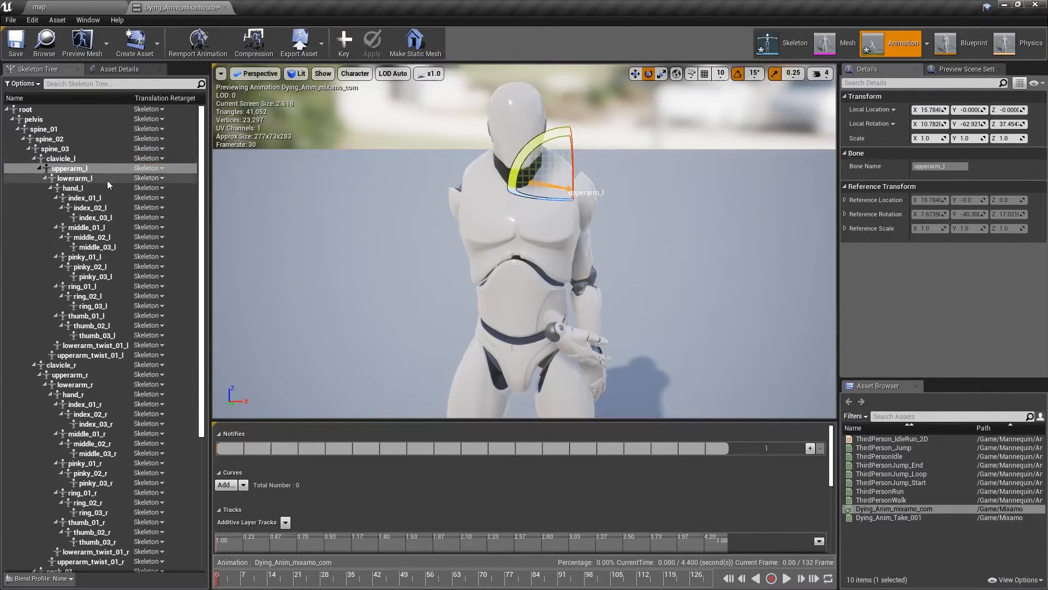
click(74, 374)
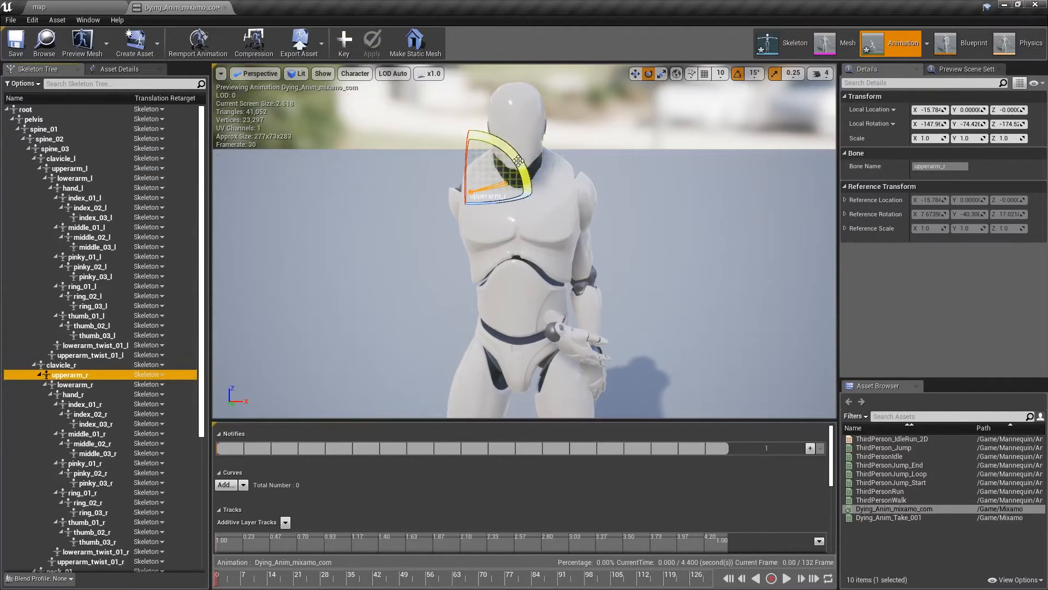
click(38, 7)
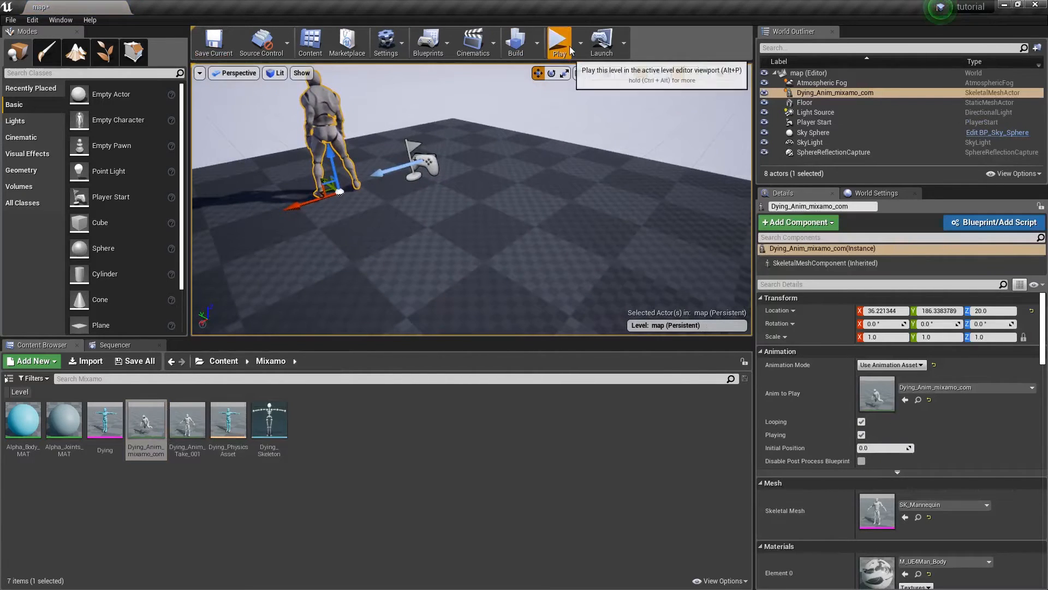
Play the level so the mannequin performs the retargeted Dying animation.
click(559, 43)
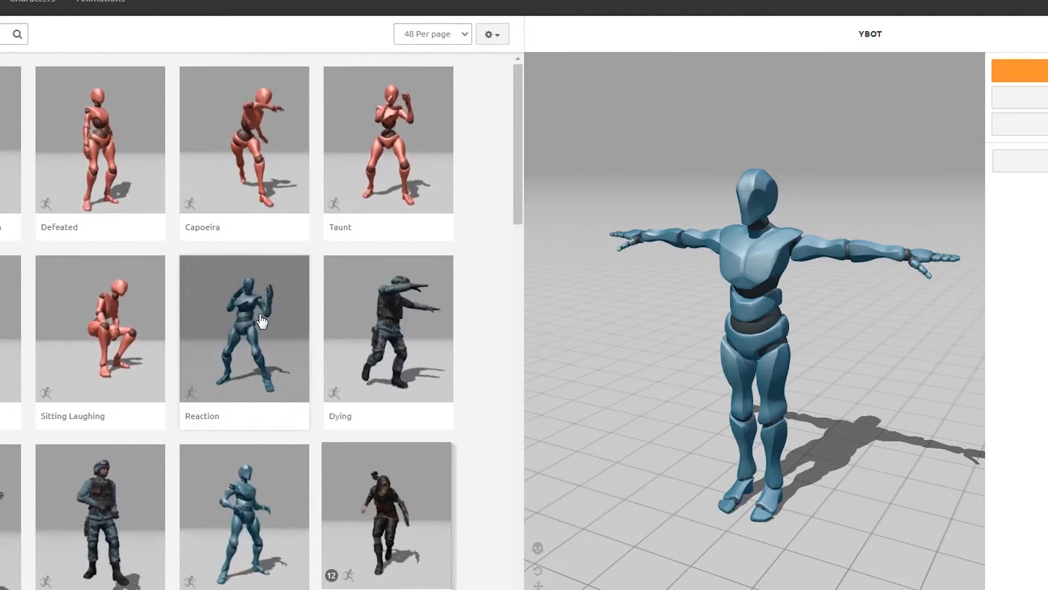
Choose the Reaction animation for the Y Bot character in Mixamo's library.
click(244, 328)
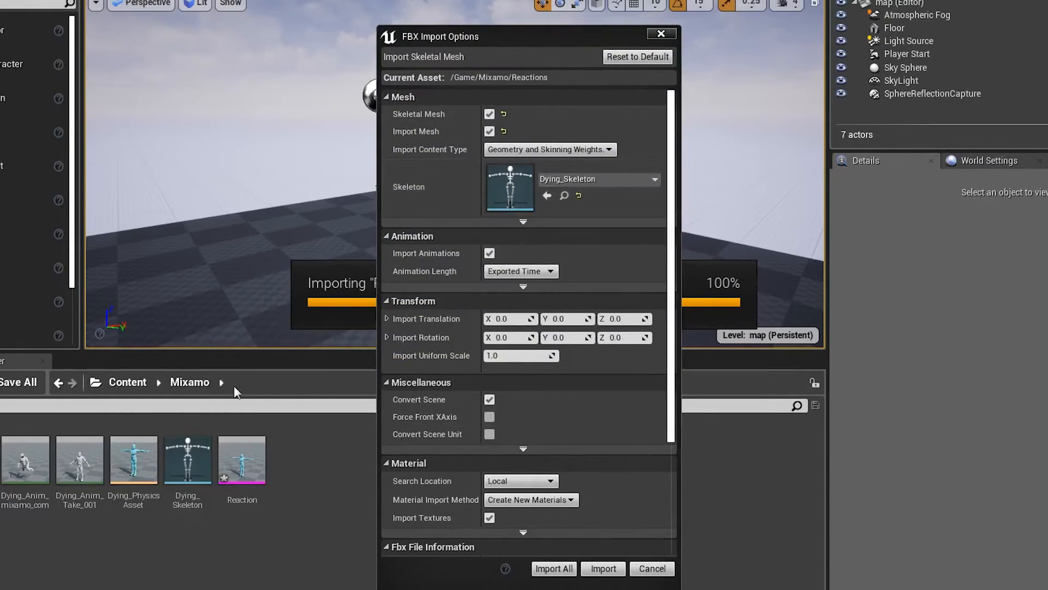
mouse_move(211, 463)
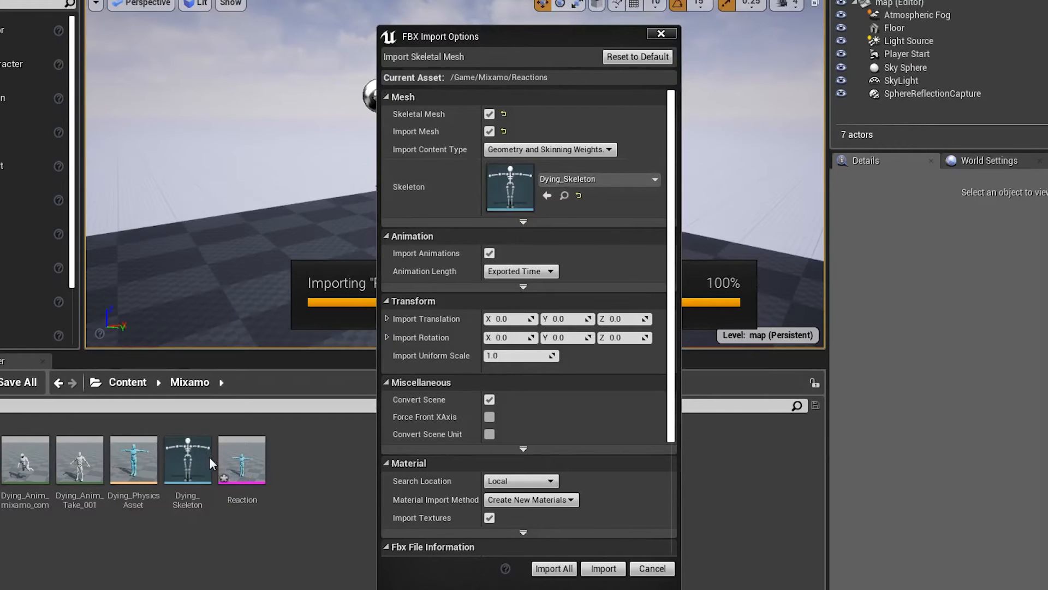
mouse_move(489, 253)
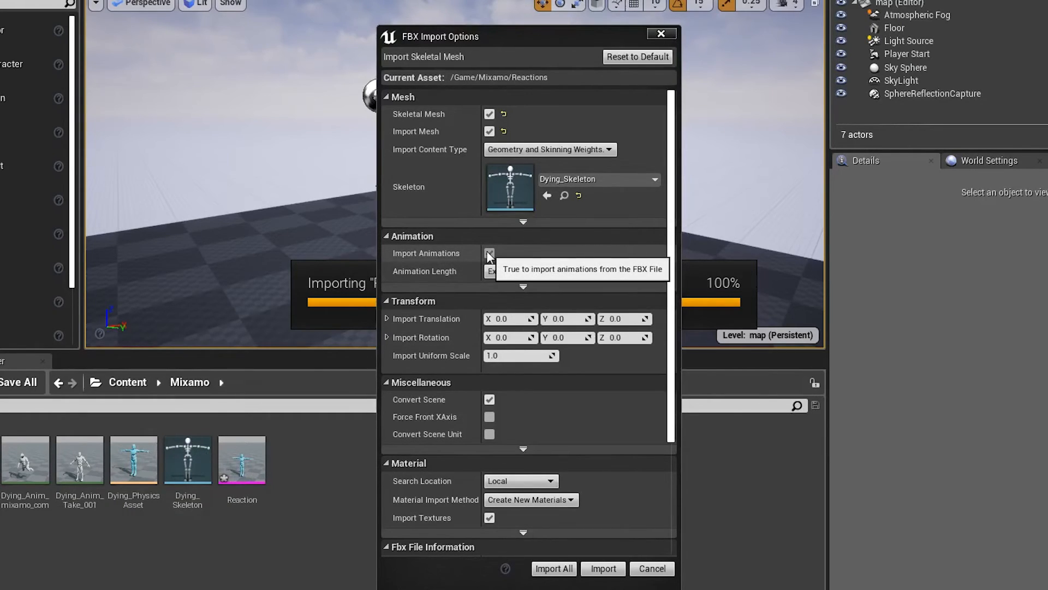
Import the Reaction FBX as animation only, using the existing Dying_Skeleton.
click(489, 252)
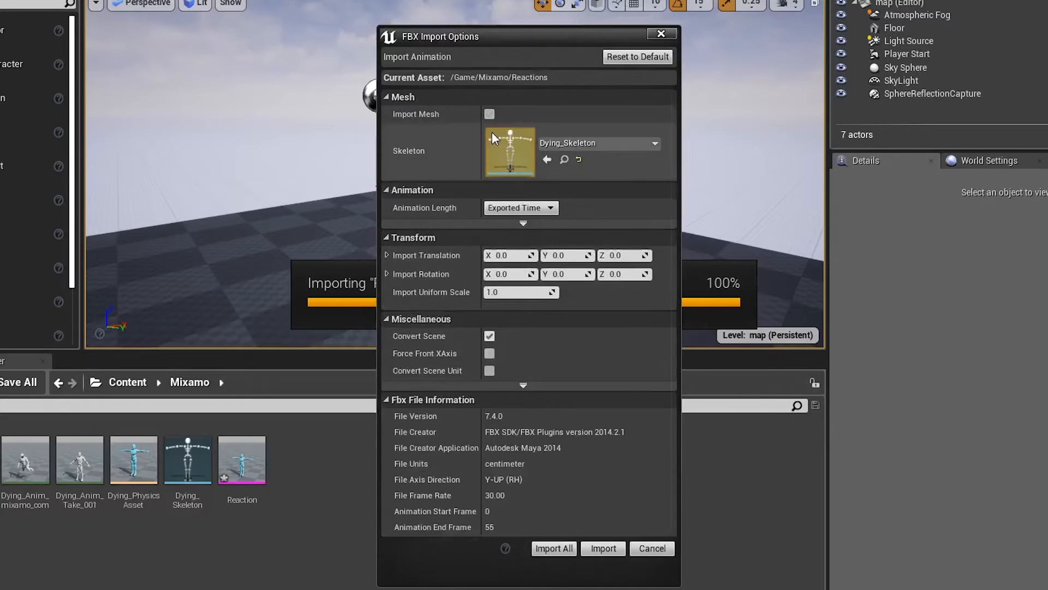
click(601, 548)
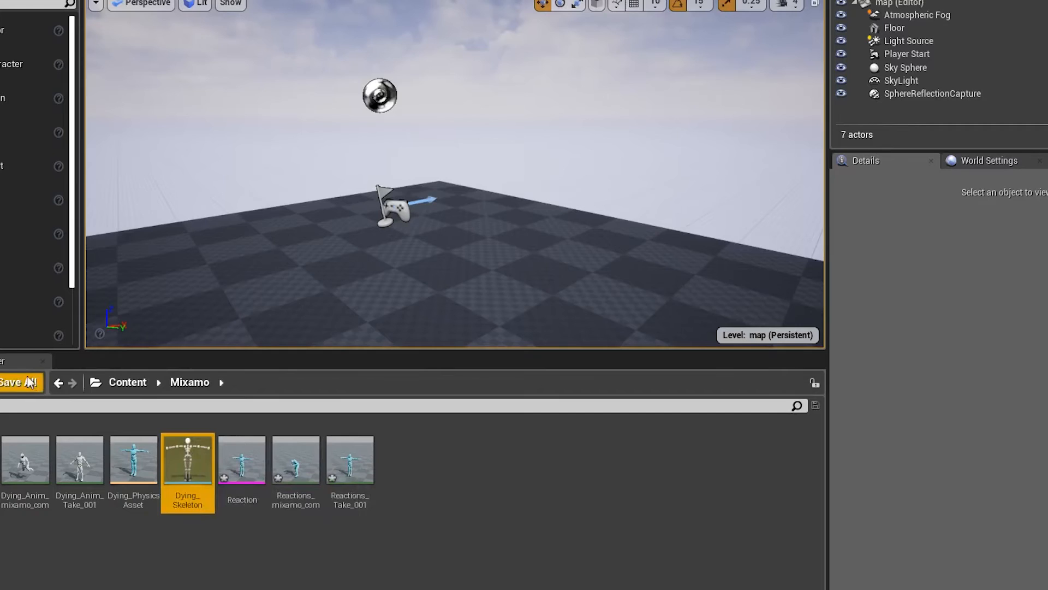
Save all imported assets and retarget the Reaction animations to UE4_Mannequin_Skeleton.
click(13, 382)
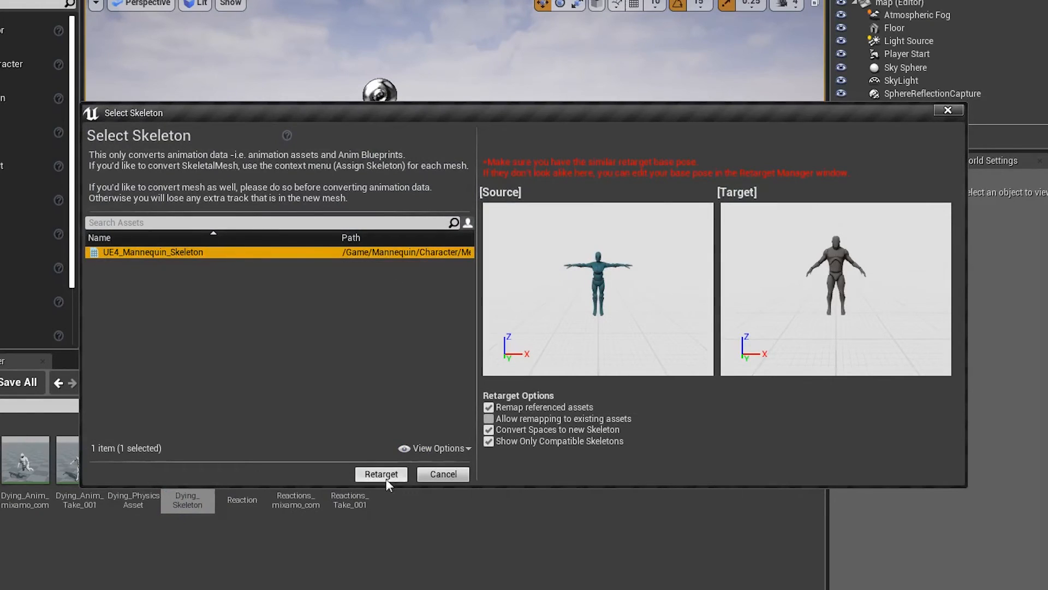
click(381, 473)
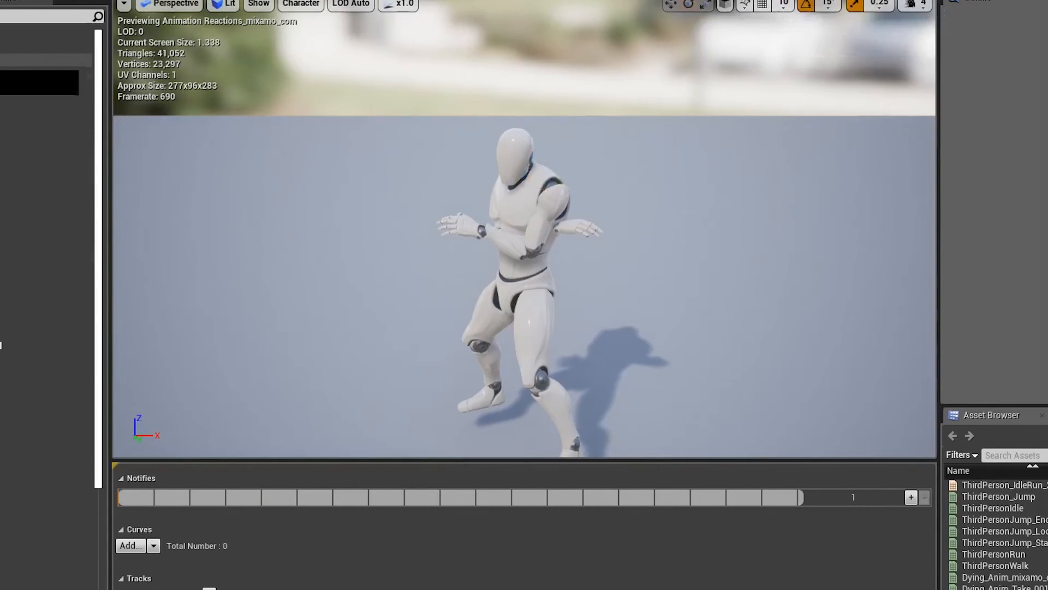
Select the upperarm bone in Reactions_mixamo_com to show its rotation gizmo.
click(554, 194)
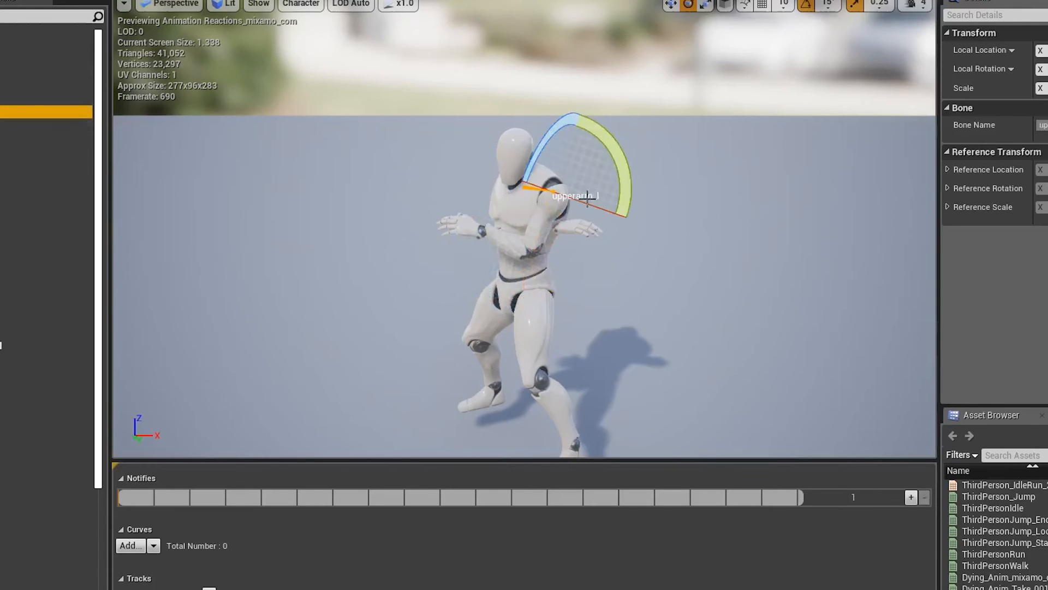